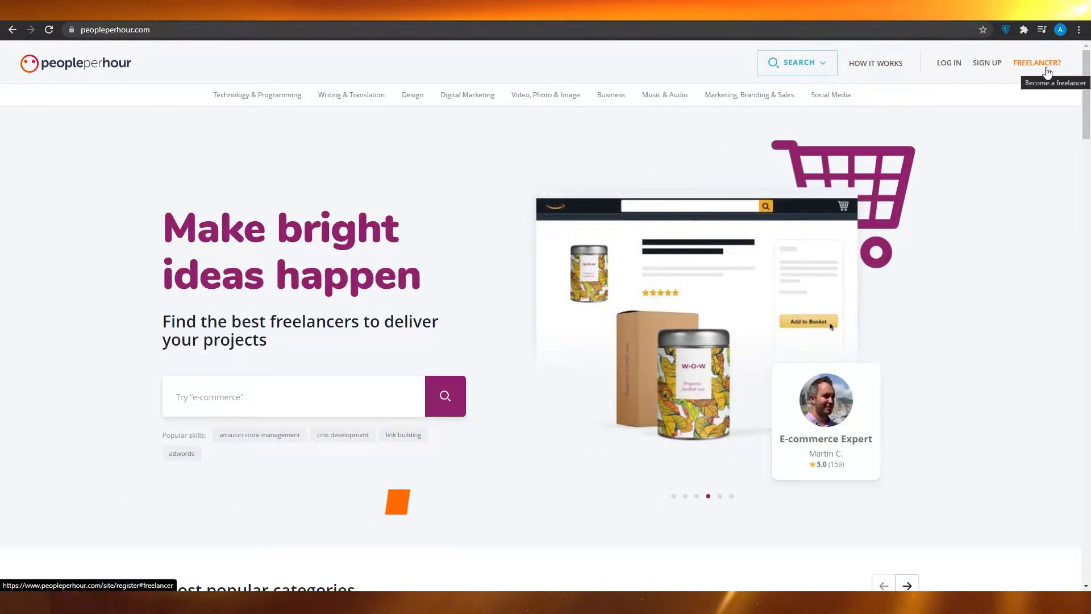
# Start a PeoplePerHour sign-up choosing 'I want to work as a freelancer'.
pyautogui.click(1037, 62)
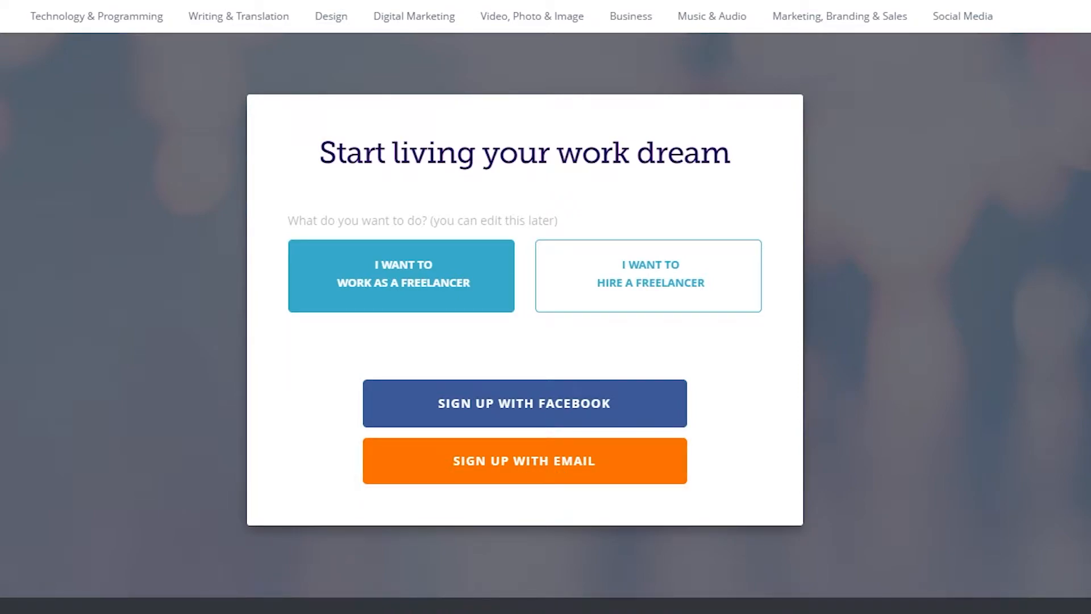
pyautogui.click(524, 460)
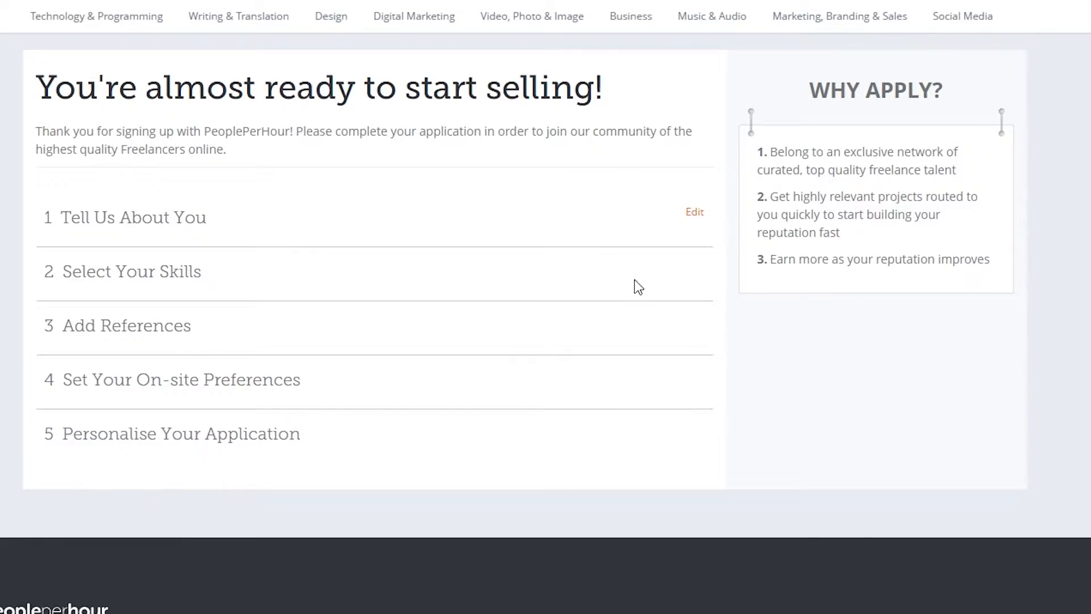
# Expand 'Tell Us About You' and enter 'web developer' as the Job Title.
pyautogui.click(693, 211)
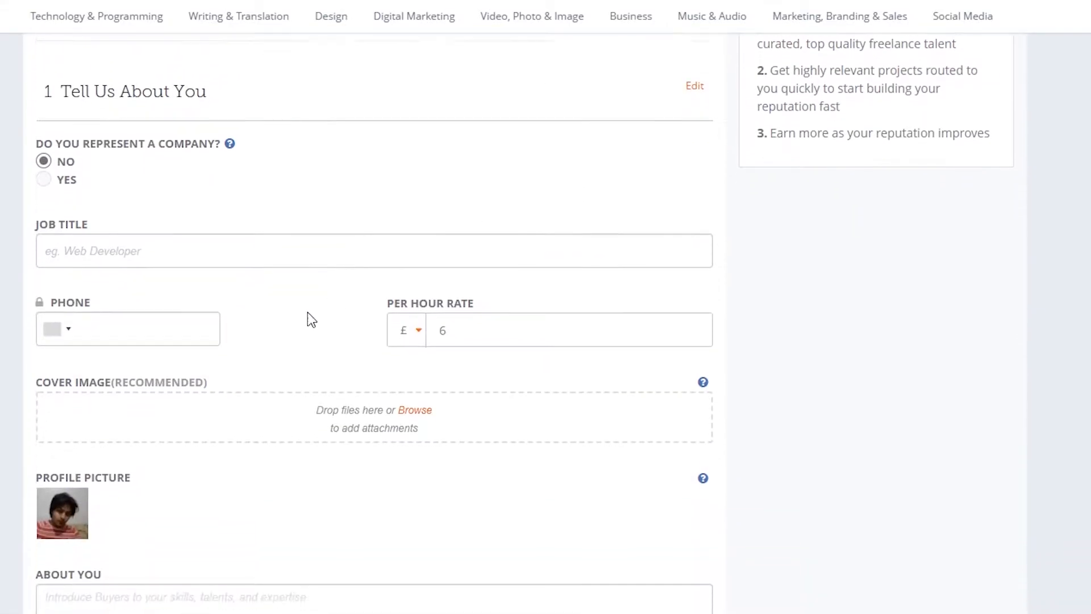
pyautogui.scroll(-3)
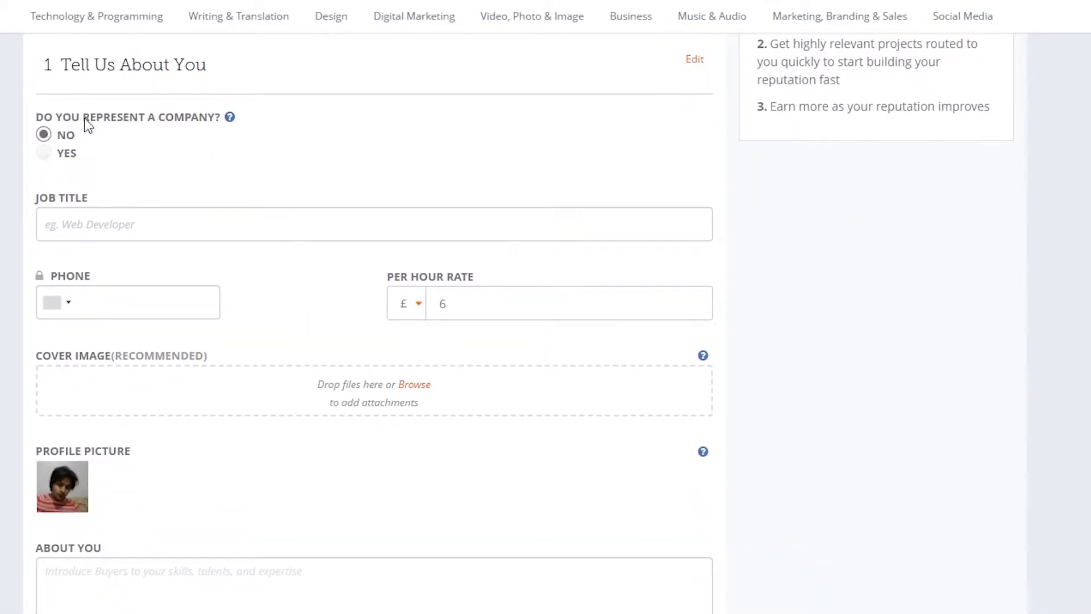
pyautogui.moveTo(250, 163)
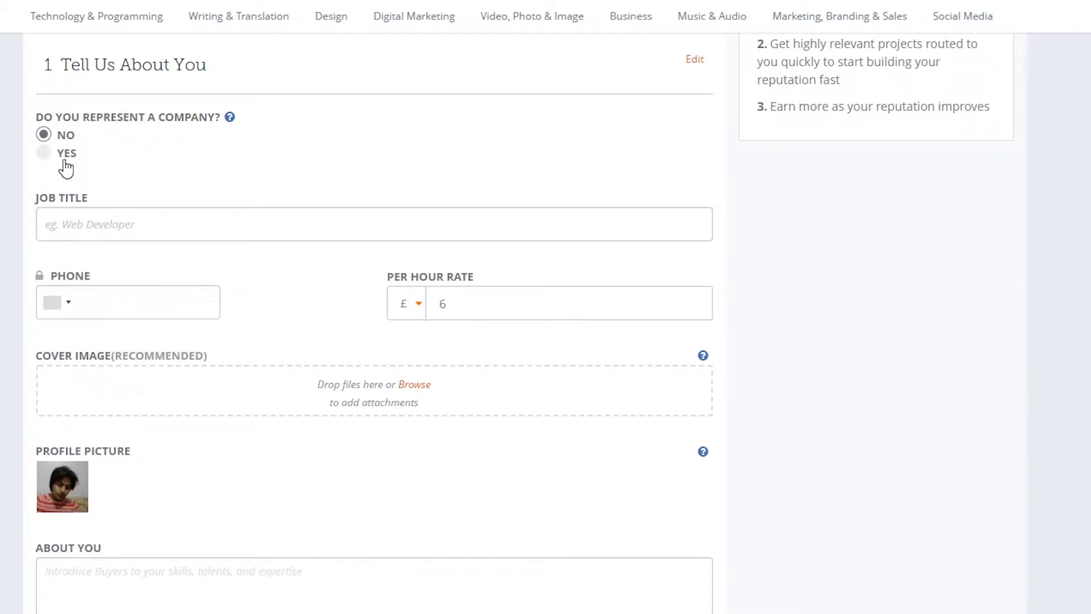
pyautogui.write('w')
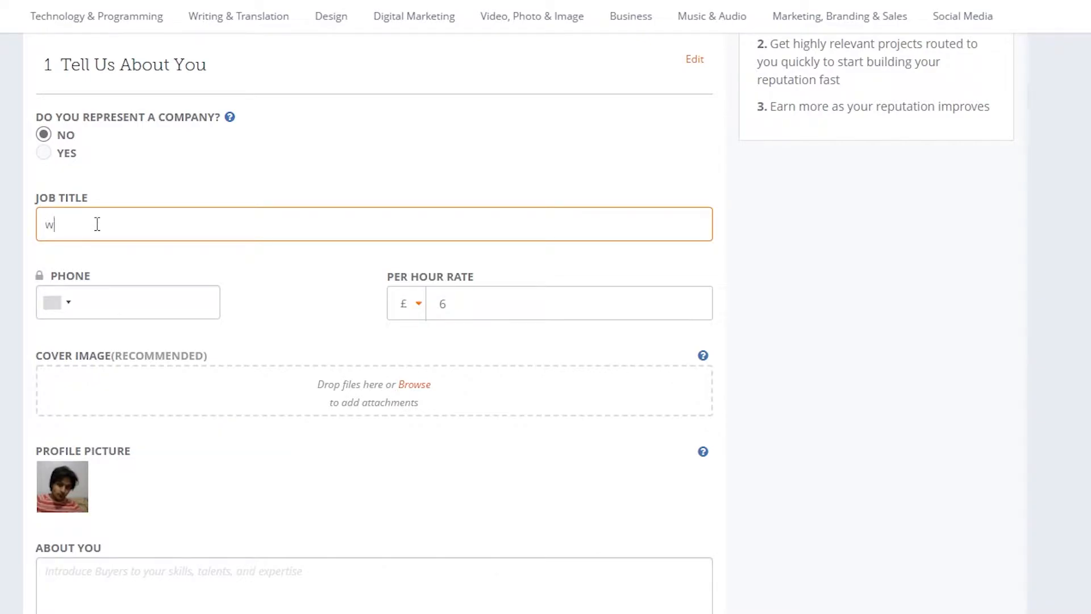
pyautogui.write('eb developer')
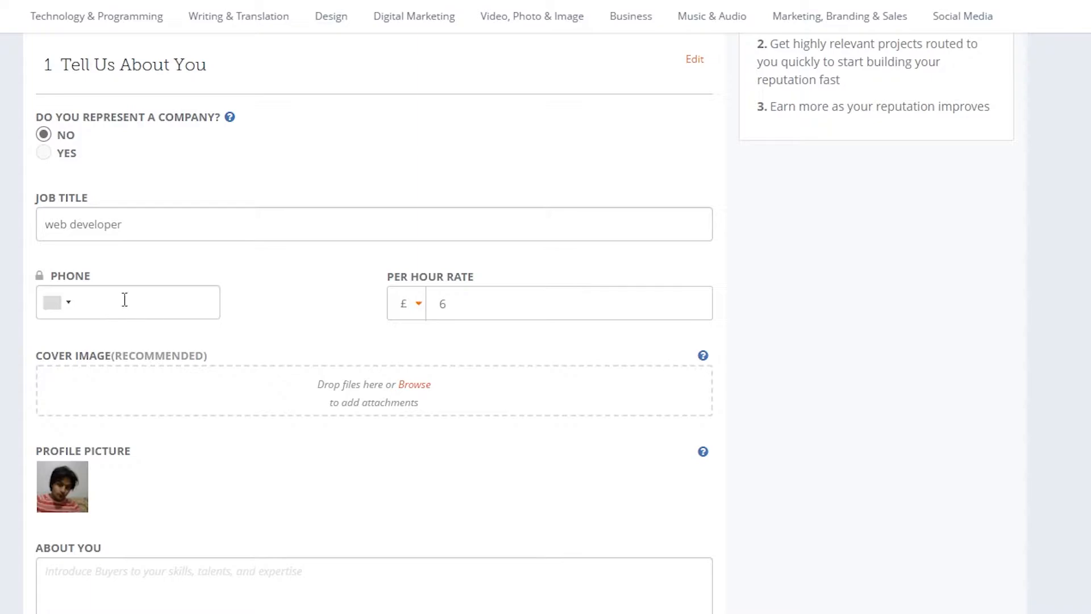
pyautogui.scroll(-3)
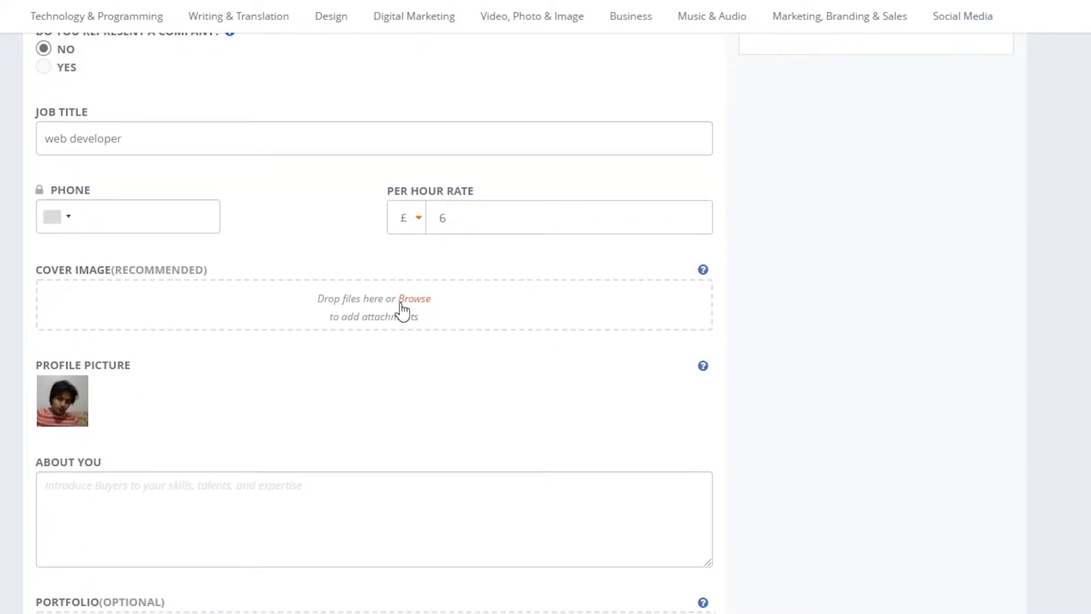
pyautogui.scroll(-3)
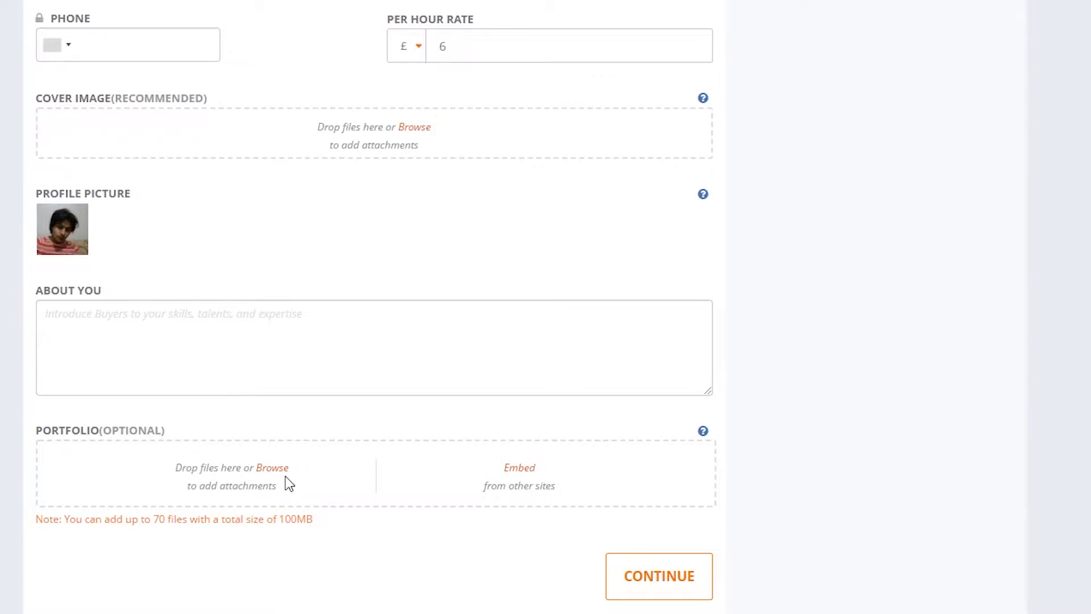
pyautogui.moveTo(389, 424)
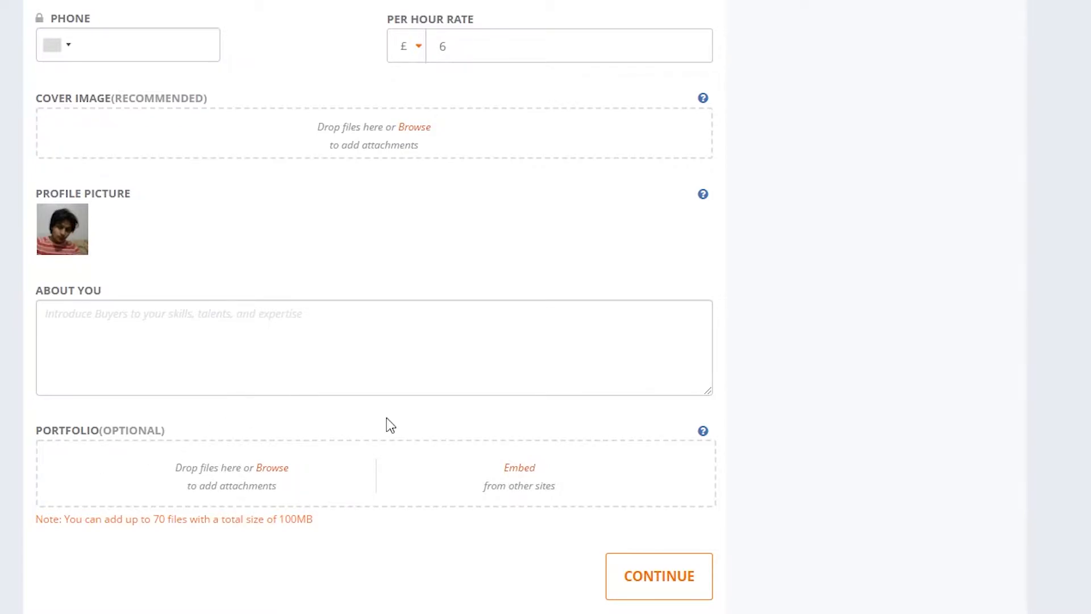
pyautogui.moveTo(333, 480)
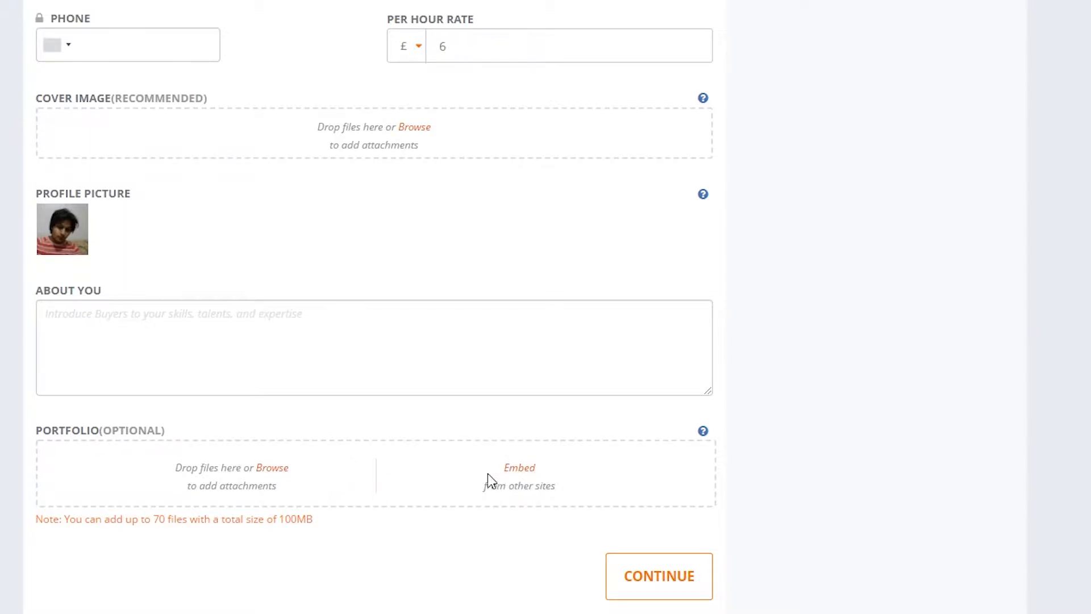
pyautogui.scroll(-3)
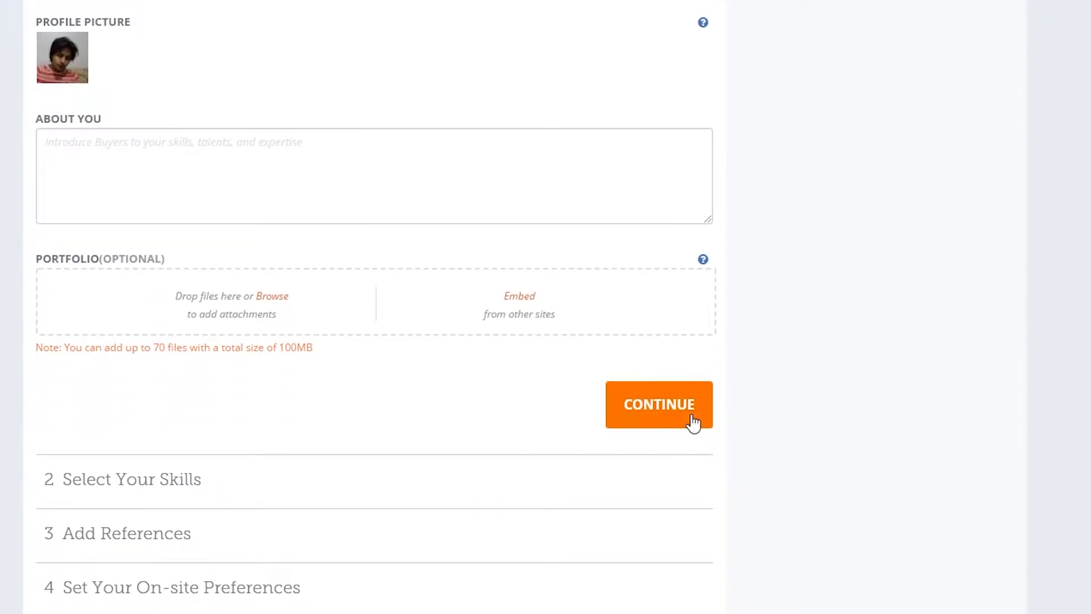
# Submit the step, see the blank Phone and About You errors, then go to Technology & Programming offers.
pyautogui.click(658, 404)
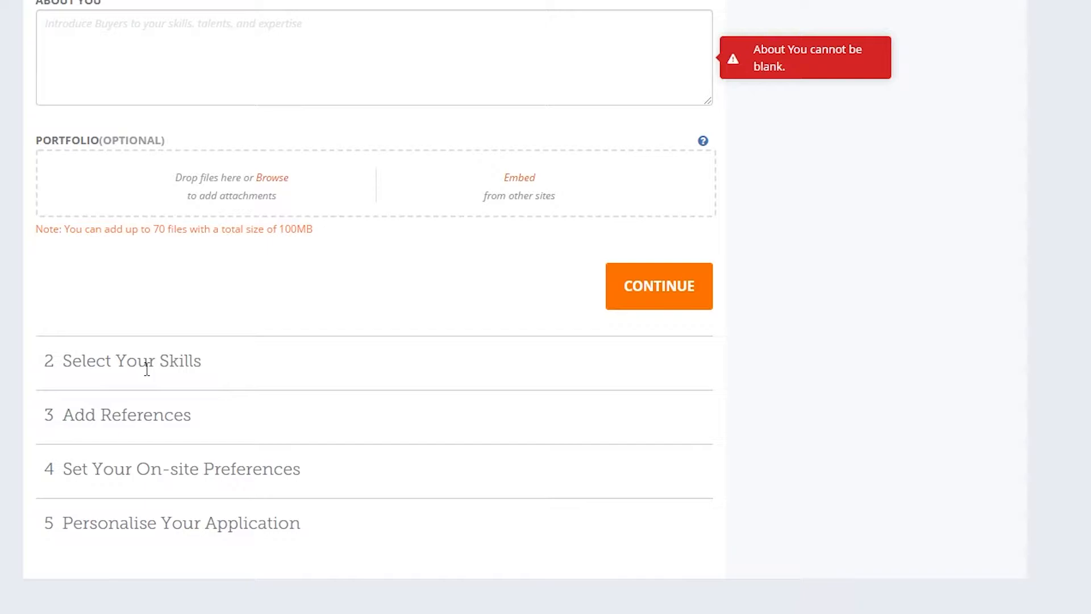
pyautogui.scroll(3)
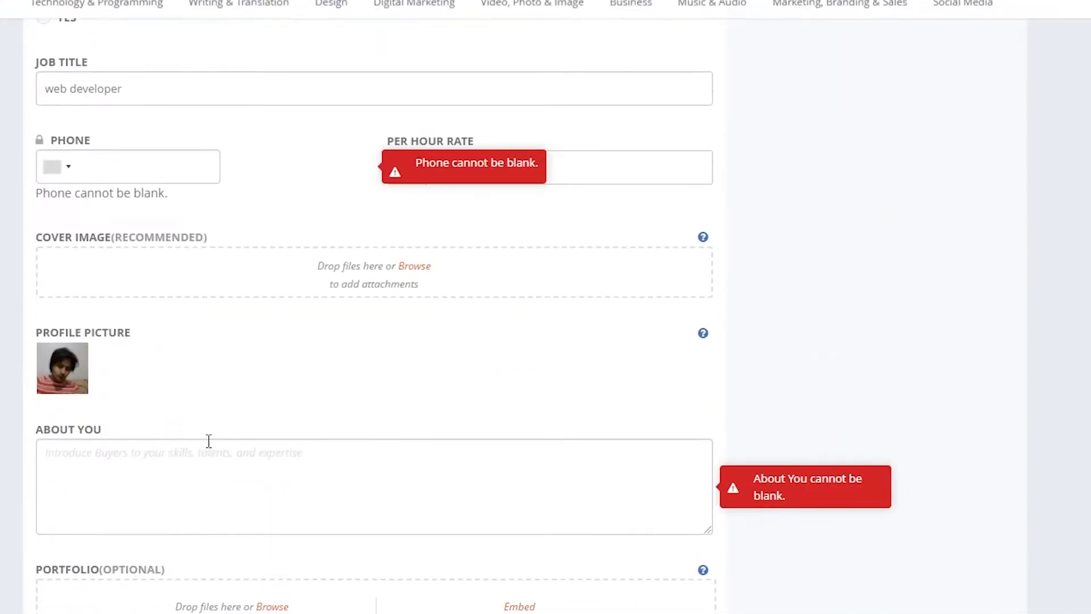
pyautogui.scroll(-3)
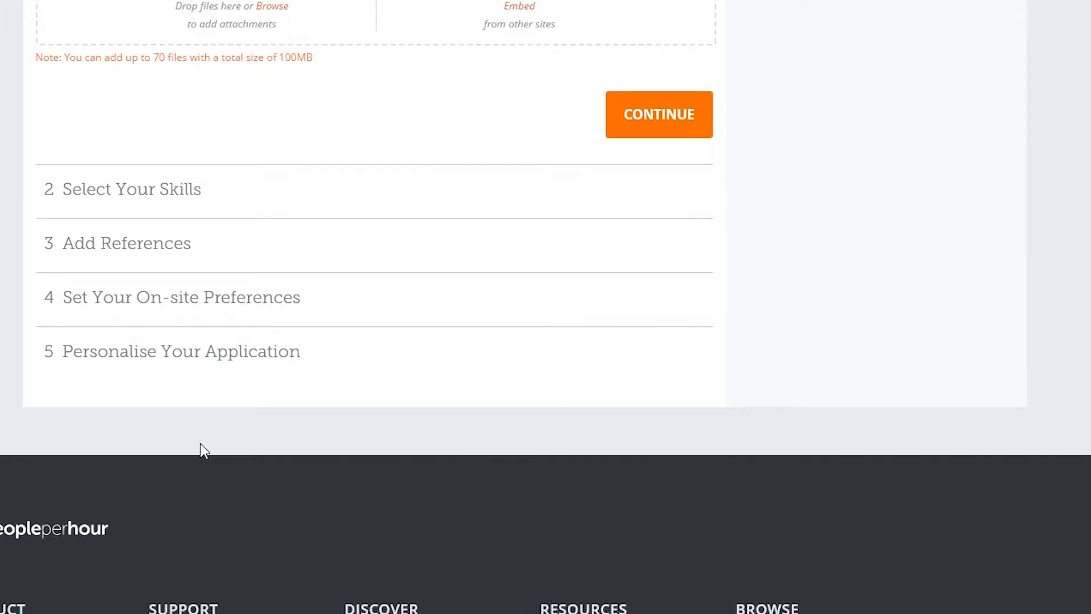
pyautogui.moveTo(230, 215)
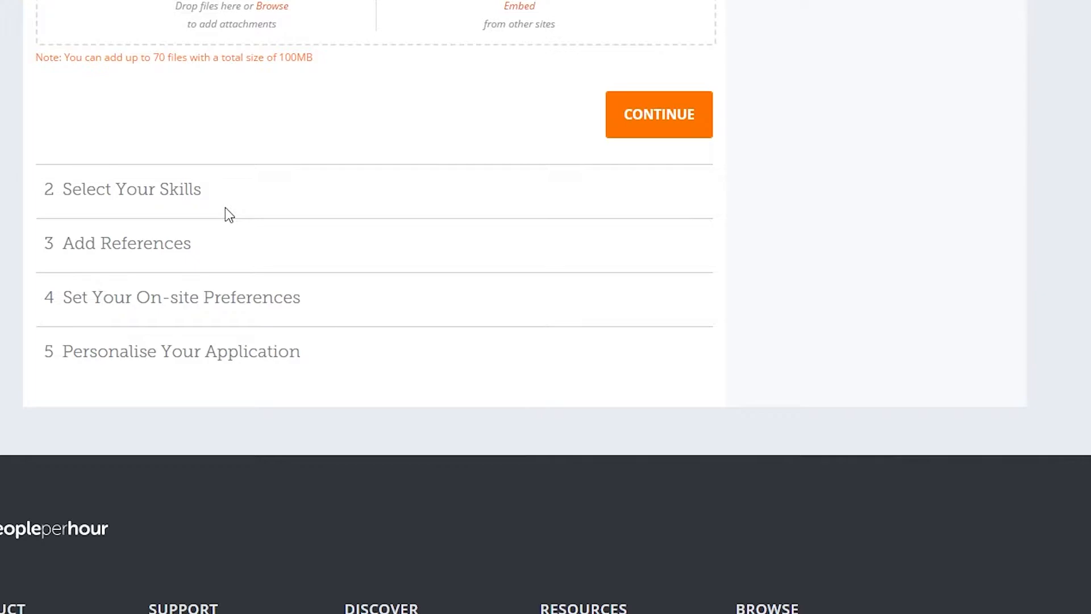
pyautogui.moveTo(299, 327)
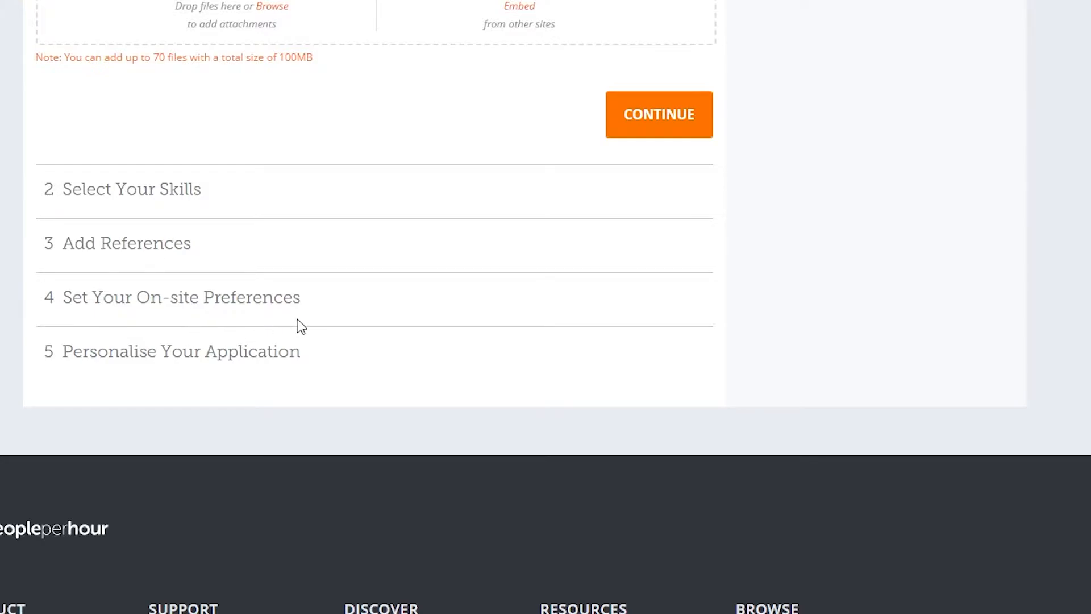
pyautogui.click(659, 114)
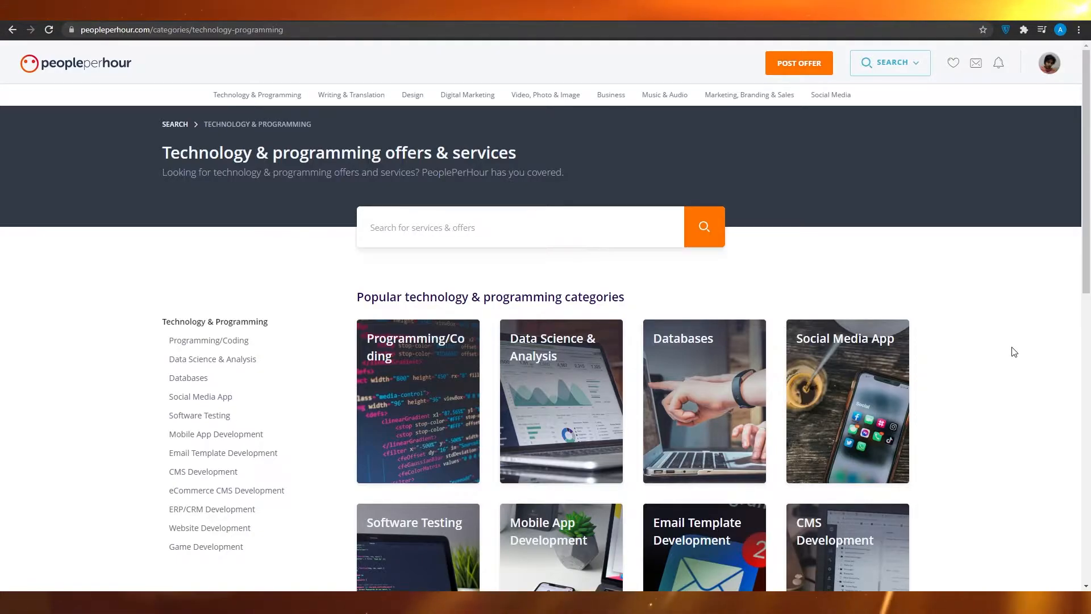
# Search the offers for 'video editing' to list Video Editing Offers & Services.
pyautogui.scroll(-3)
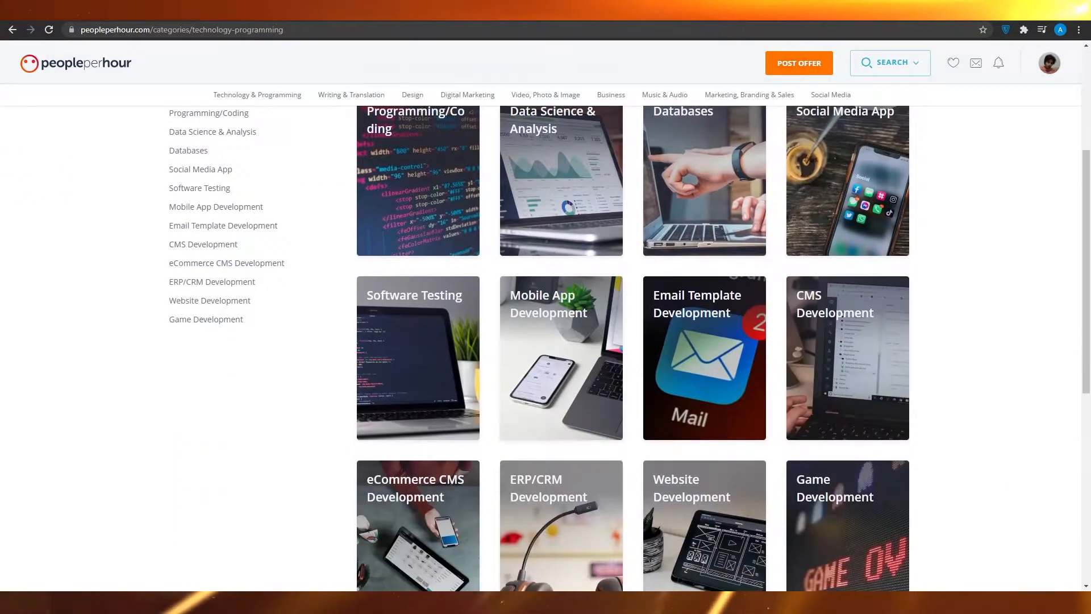
pyautogui.scroll(-3)
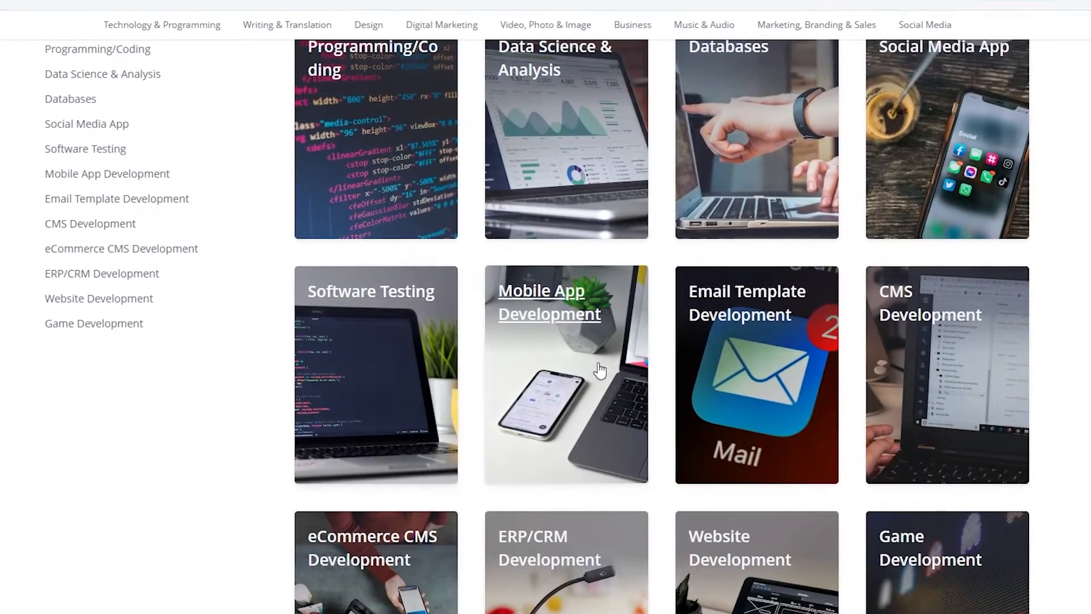
pyautogui.scroll(3)
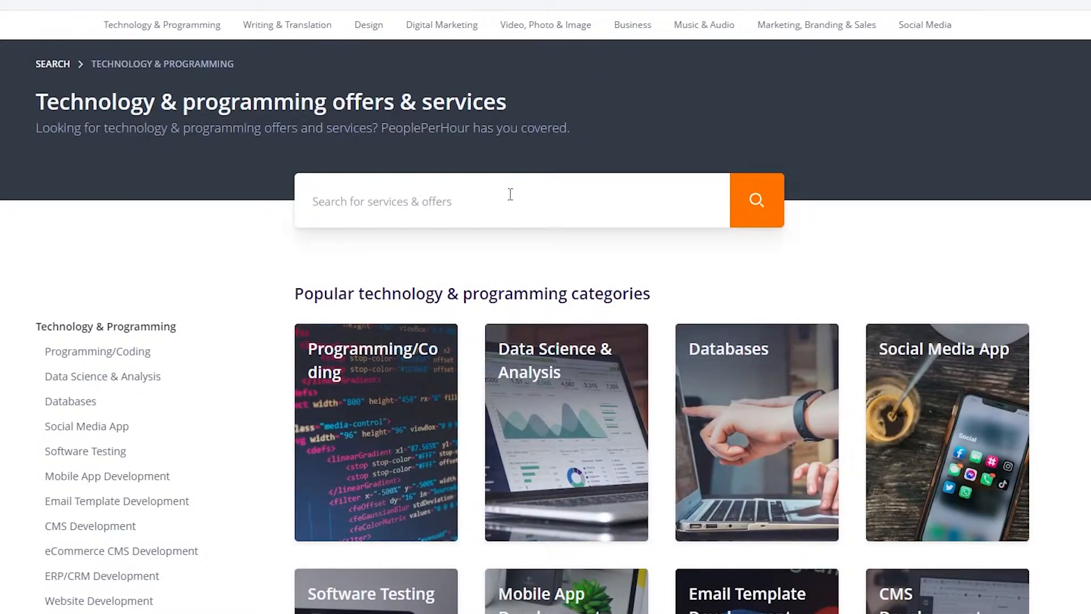
pyautogui.write('video editing')
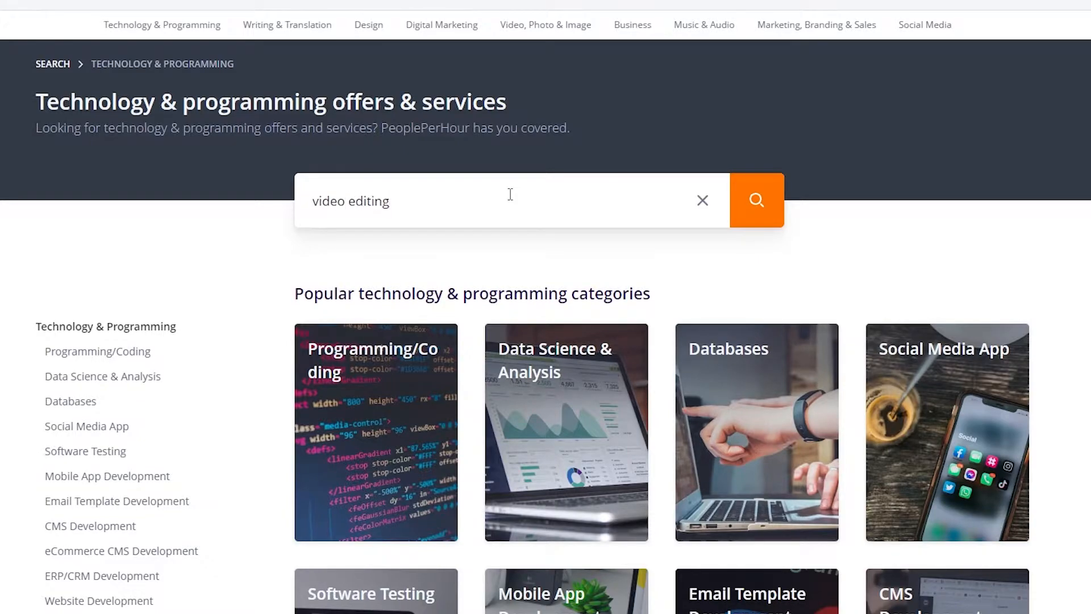
pyautogui.moveTo(525, 175)
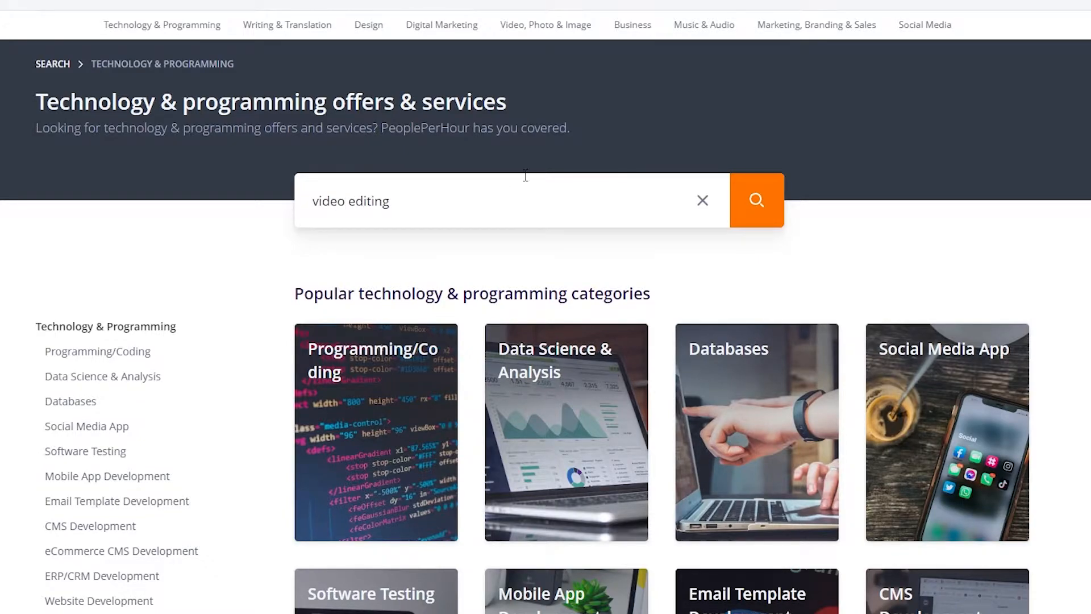
pyautogui.click(756, 200)
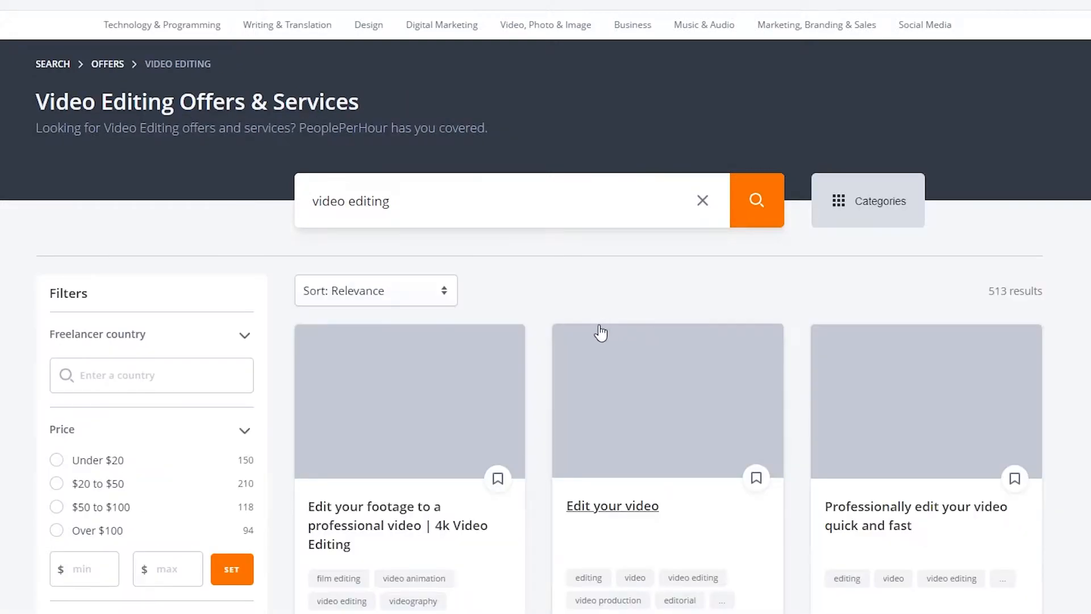
pyautogui.scroll(-3)
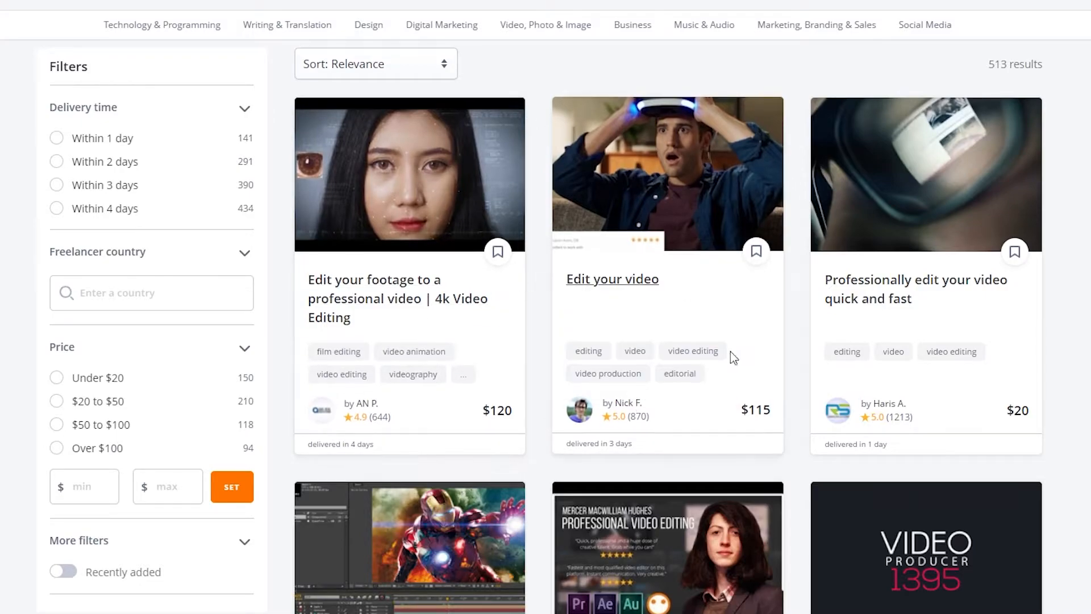
pyautogui.moveTo(884, 403)
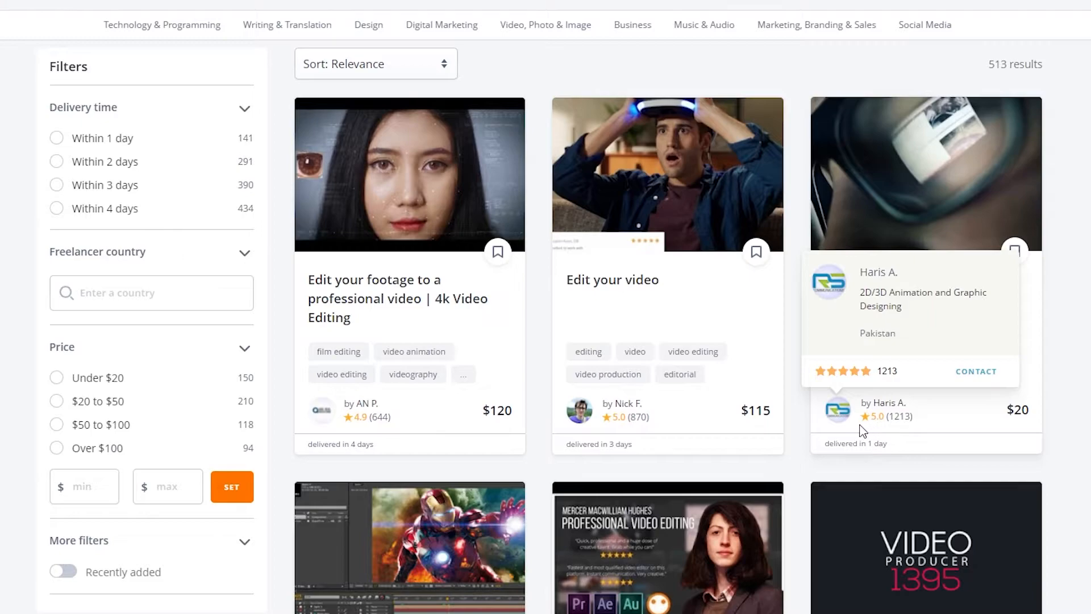
pyautogui.moveTo(853, 432)
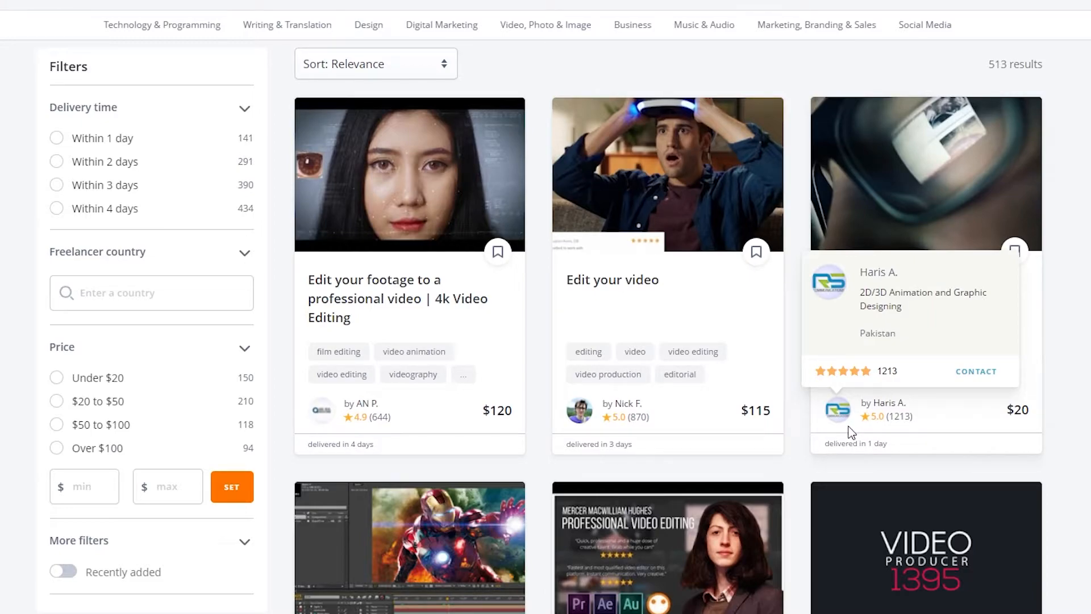
pyautogui.moveTo(830, 439)
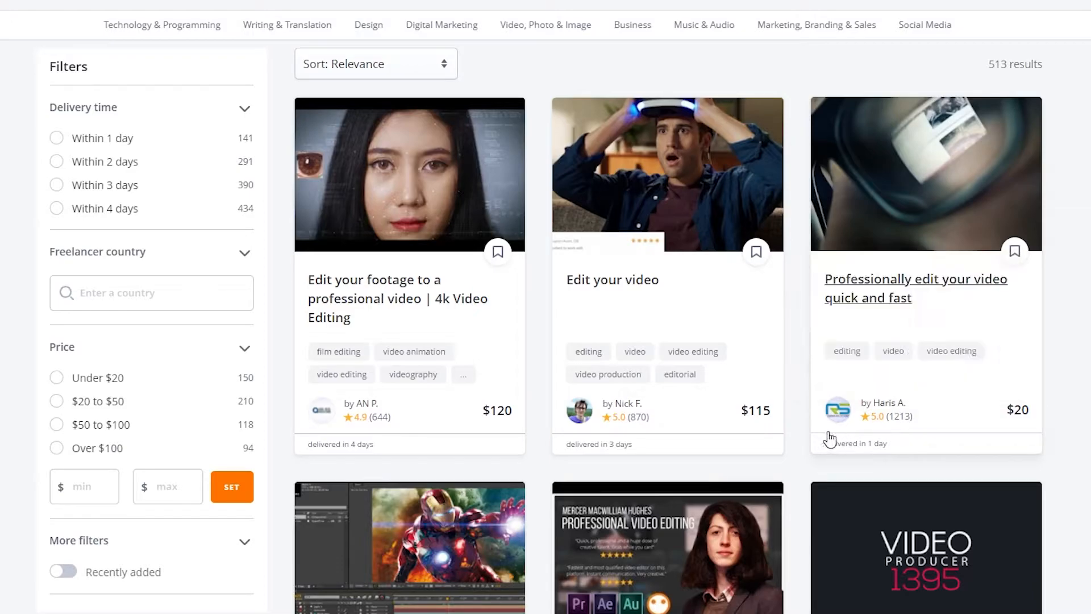
pyautogui.scroll(-3)
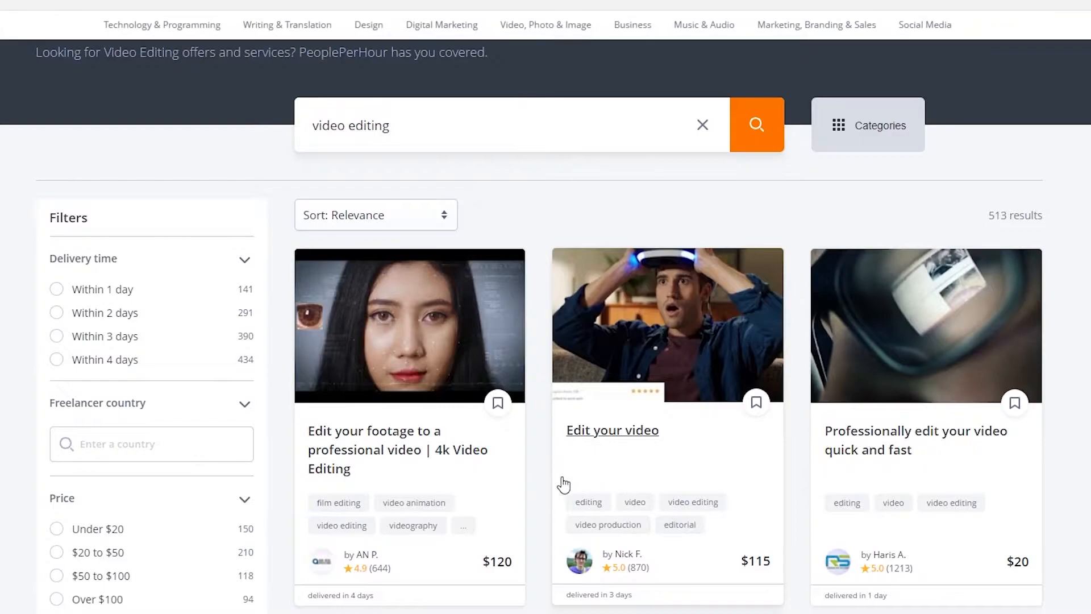
# Open the $120 4k Video Editing offer and read its description and packages.
pyautogui.click(410, 325)
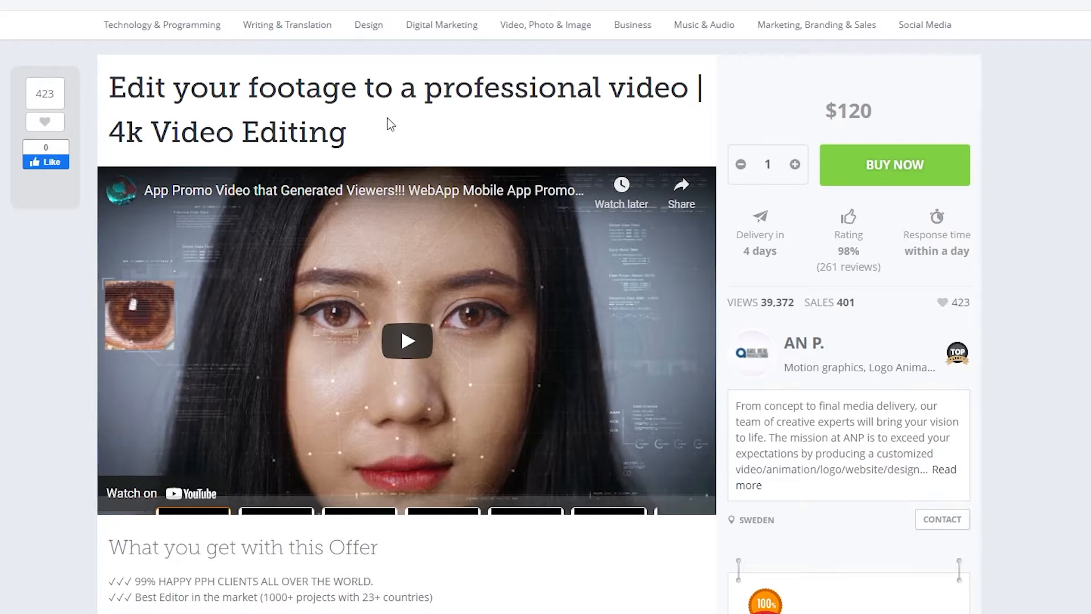
pyautogui.scroll(-3)
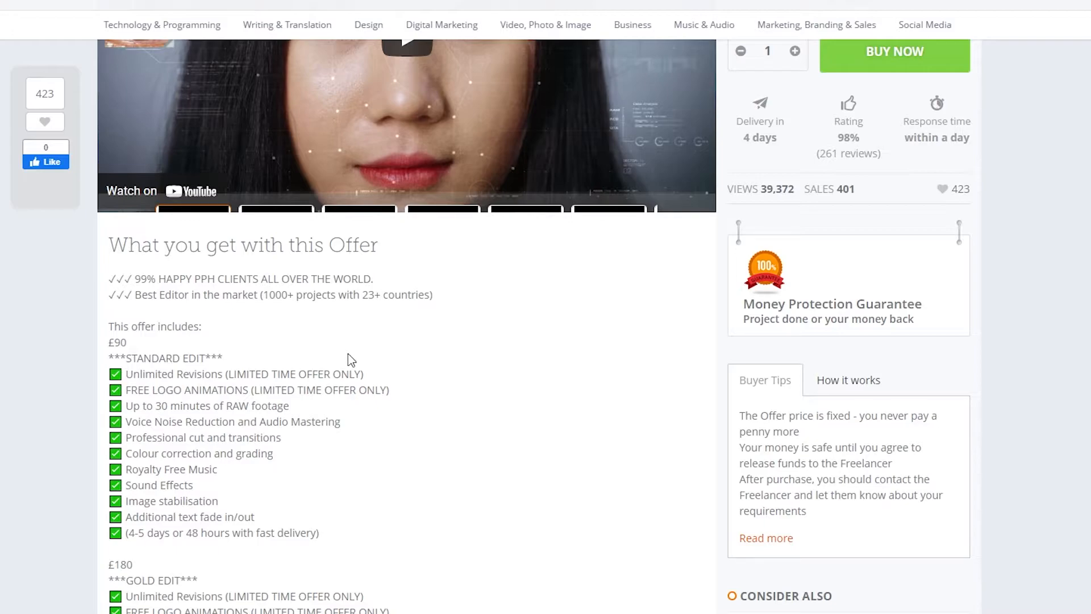
pyautogui.scroll(-3)
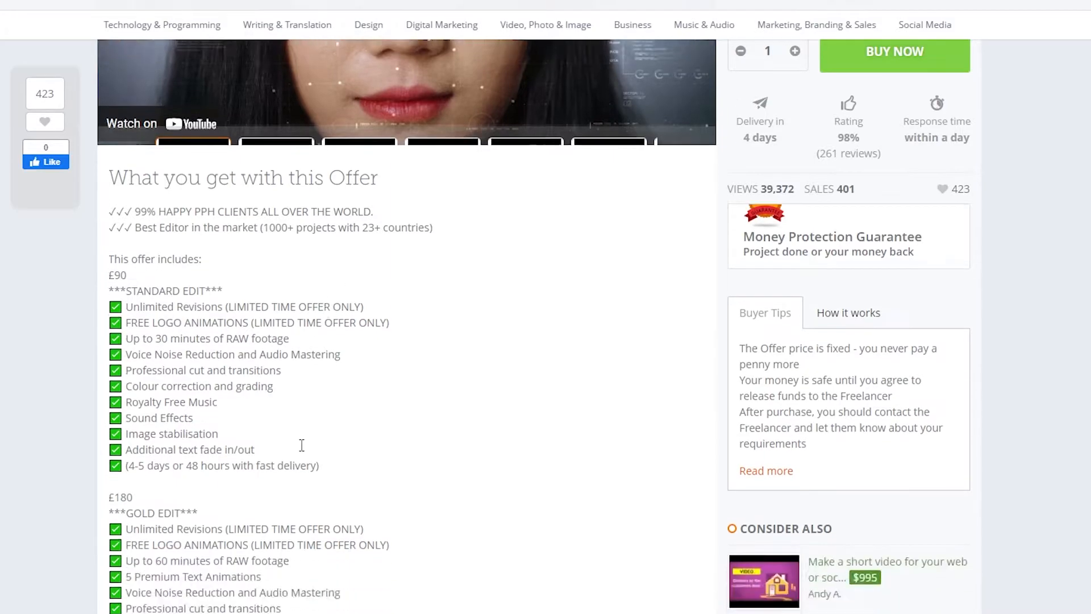
pyautogui.scroll(-3)
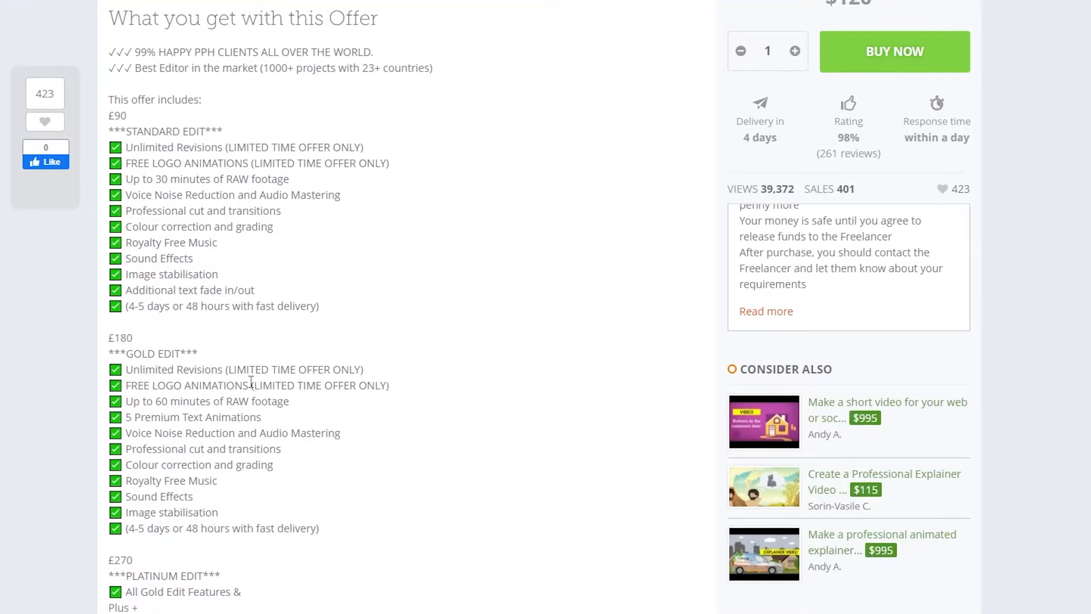
pyautogui.moveTo(257, 351)
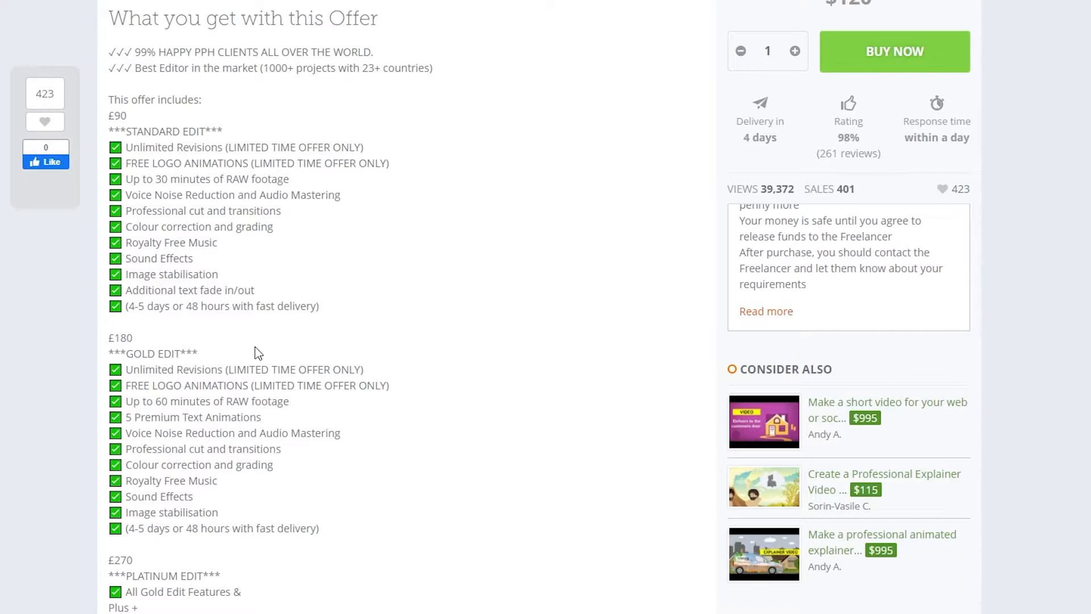
# Review the offer's add-on prices and buyer reviews further down the page.
pyautogui.scroll(-3)
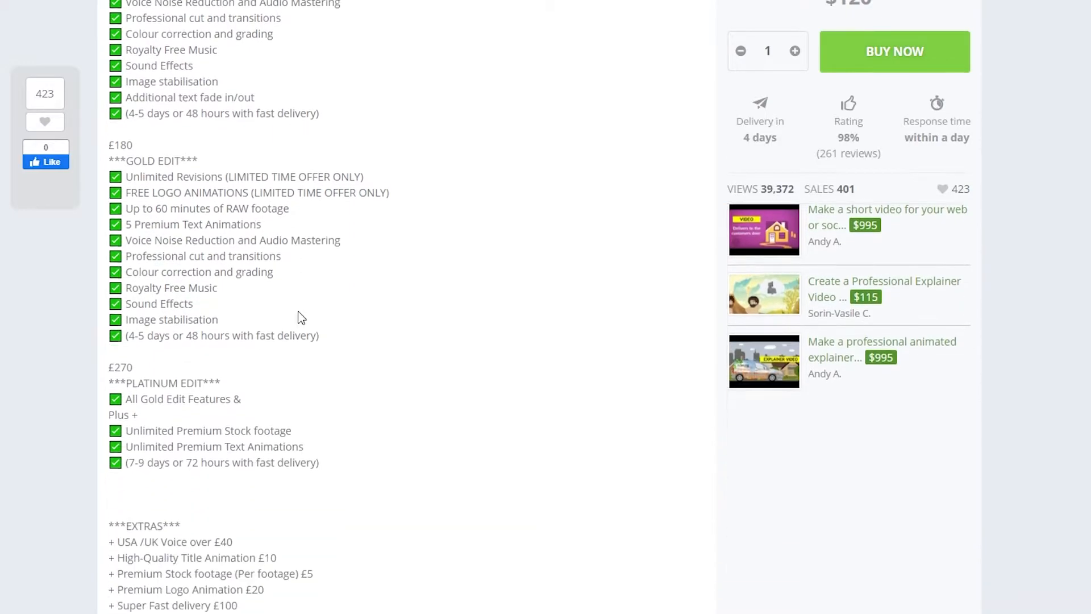
pyautogui.scroll(-3)
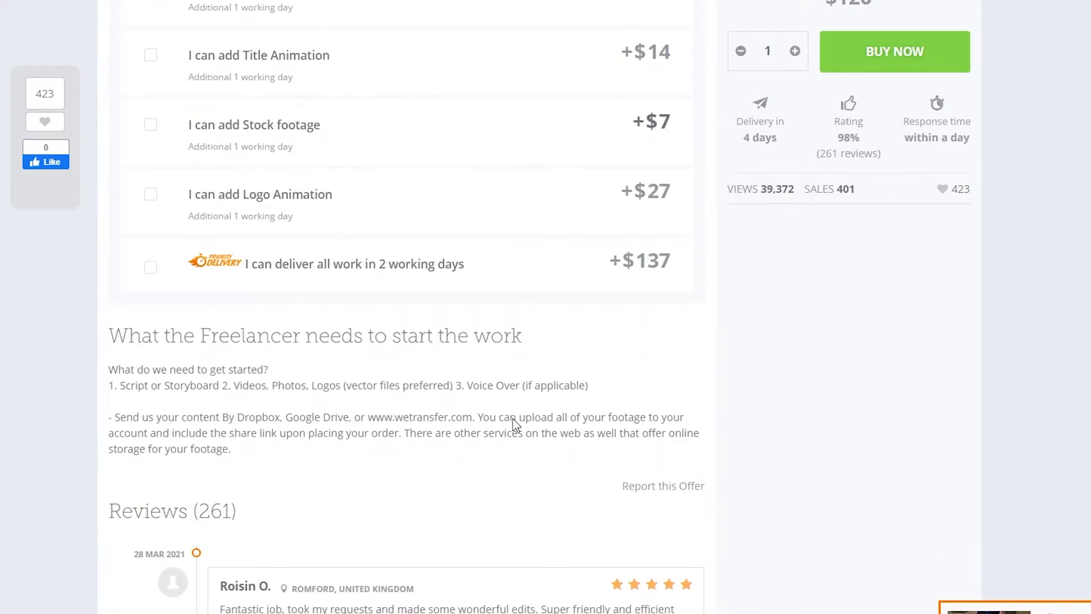
pyautogui.scroll(-3)
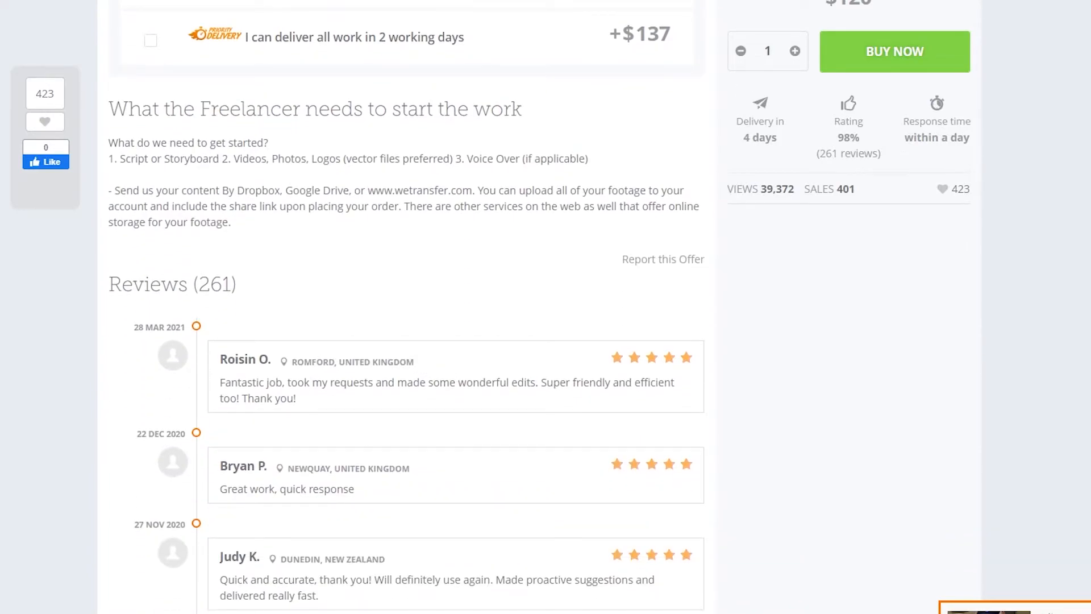
pyautogui.moveTo(199, 322)
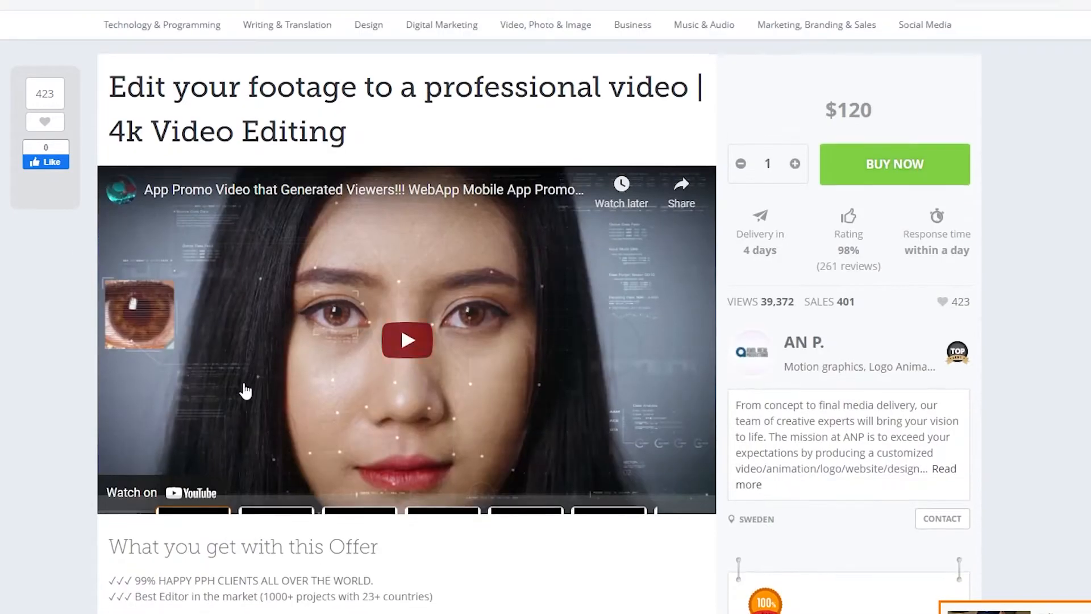
pyautogui.scroll(-3)
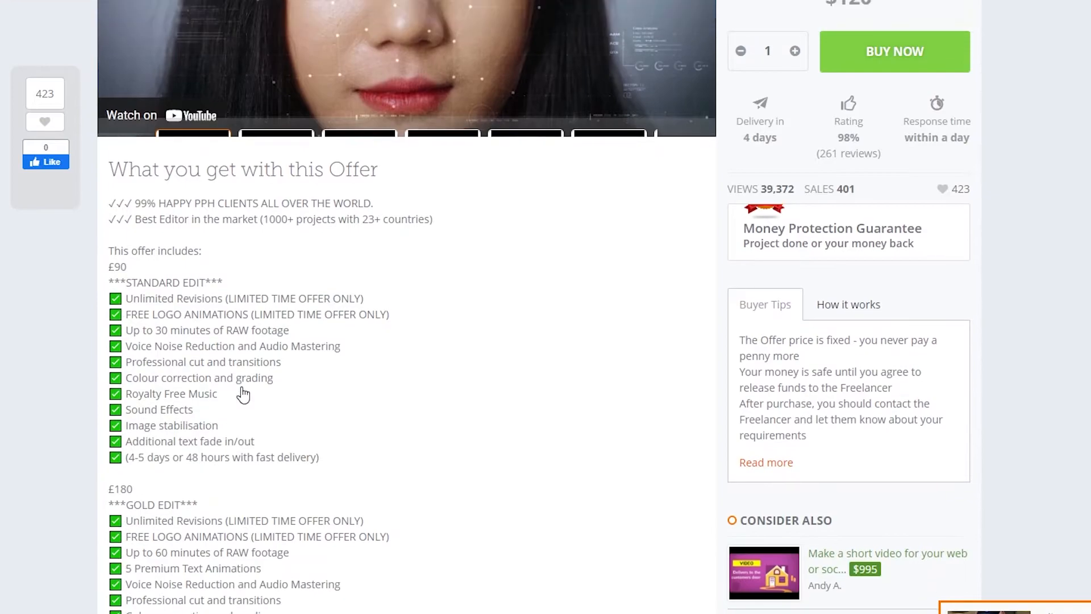
pyautogui.scroll(-3)
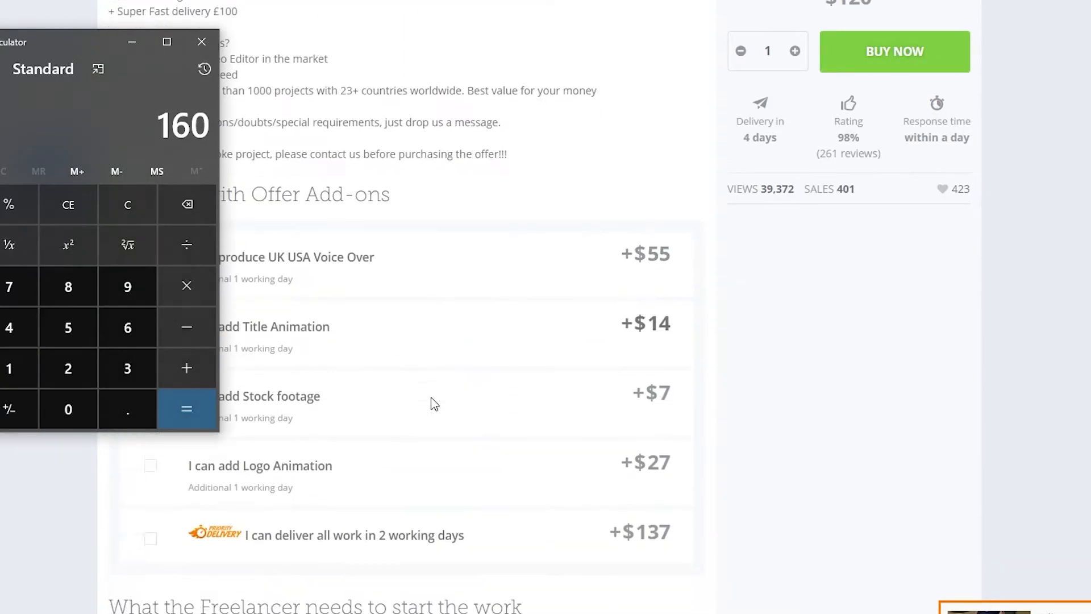
# Calculate 160 × 260 = 41,600 in Windows Calculator.
pyautogui.scroll(-3)
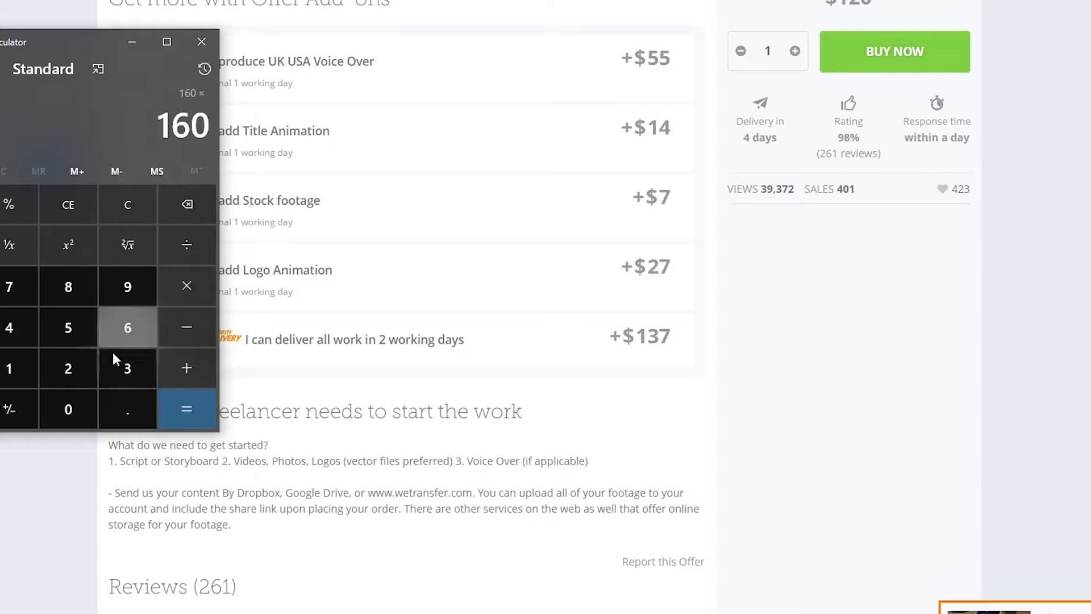
pyautogui.click(186, 408)
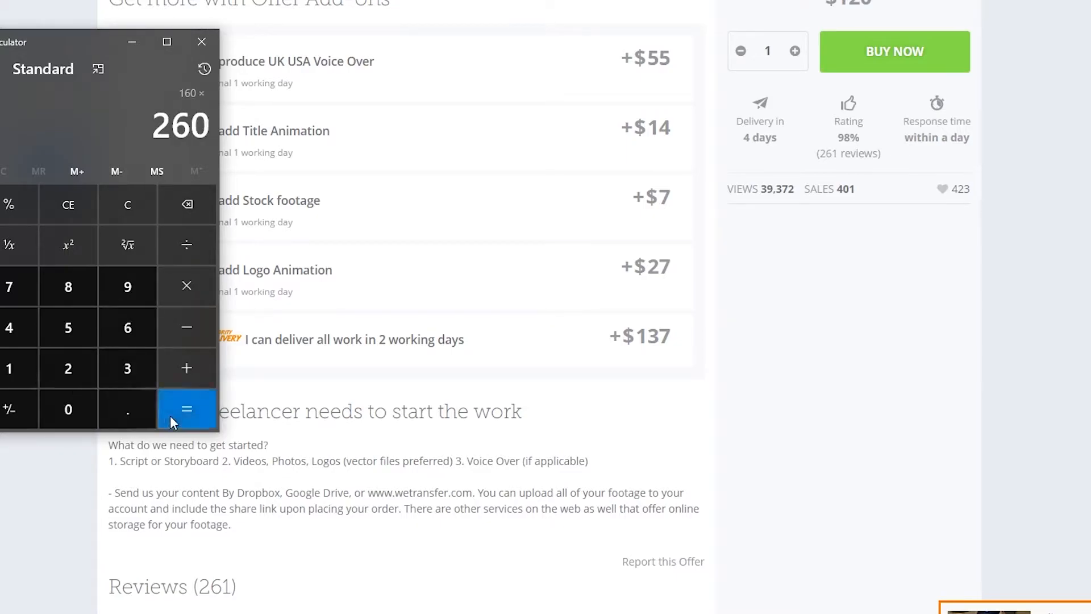
pyautogui.click(186, 409)
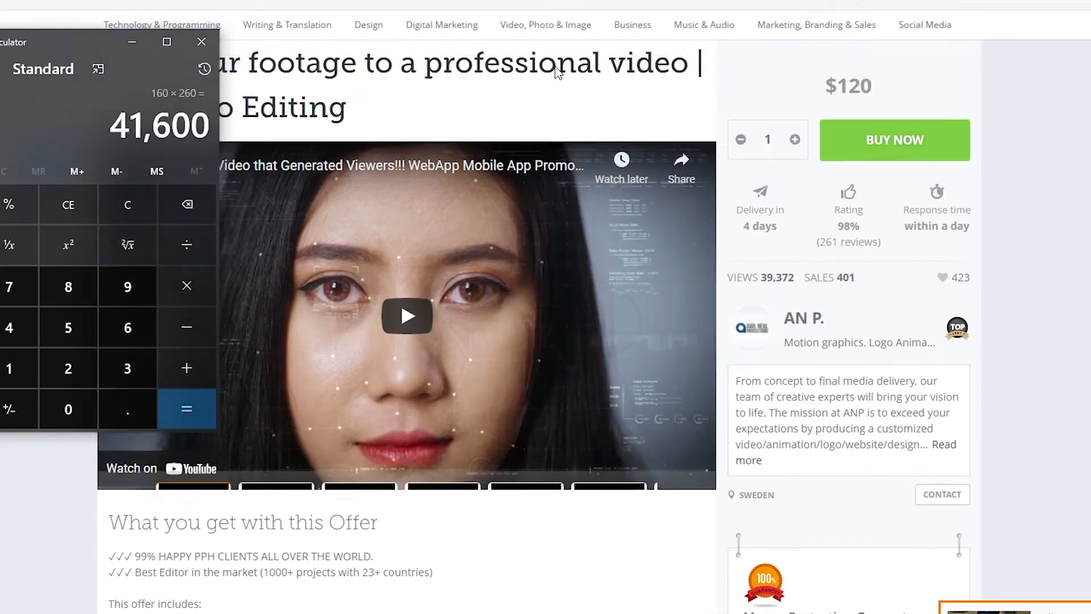
pyautogui.scroll(-3)
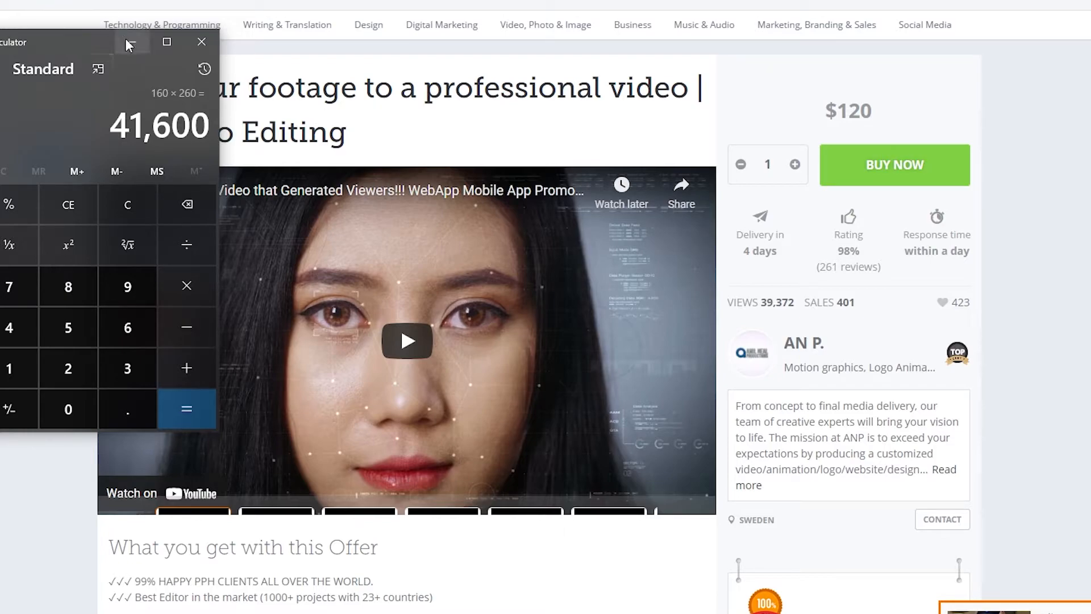
# Minimize Calculator and open the $30 'Edit your after effects template or video production' offer.
pyautogui.click(202, 42)
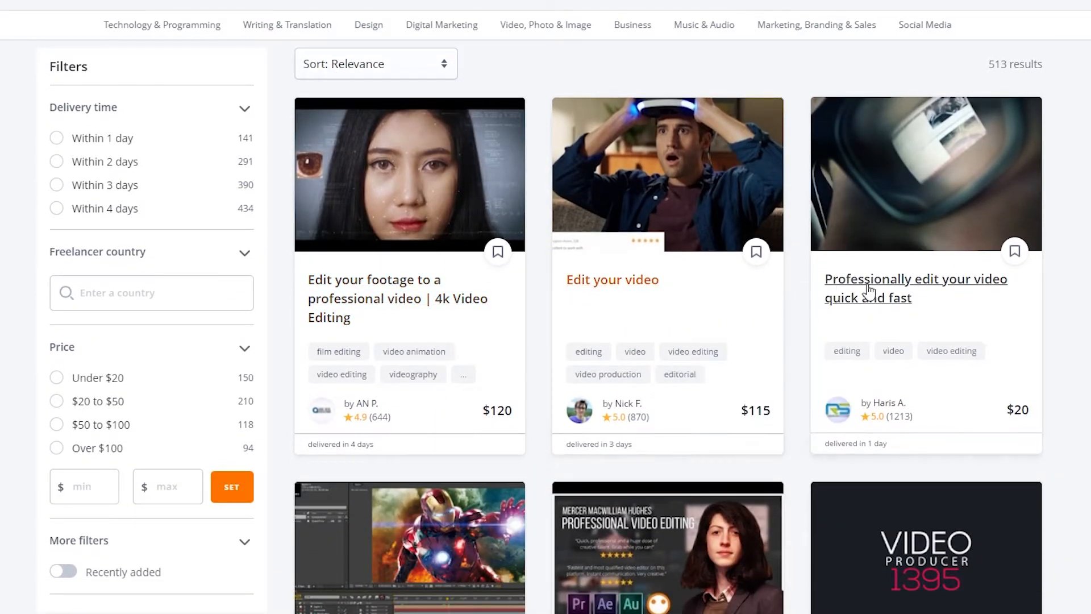
pyautogui.scroll(-3)
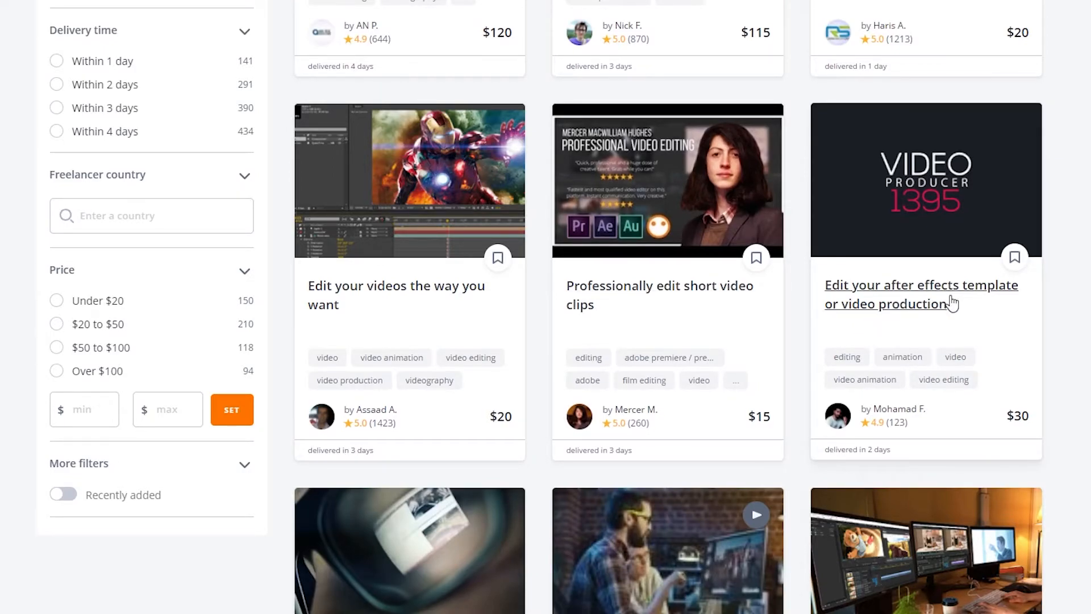
pyautogui.click(922, 284)
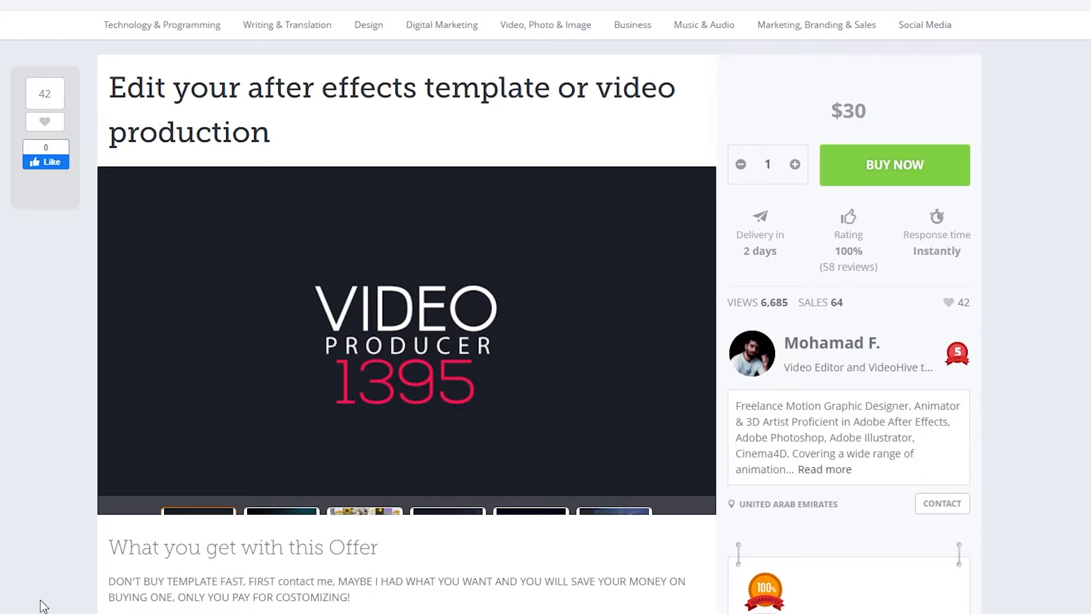
# Look over the $30 offer's details and add-on, then return to the video editing results.
pyautogui.scroll(-3)
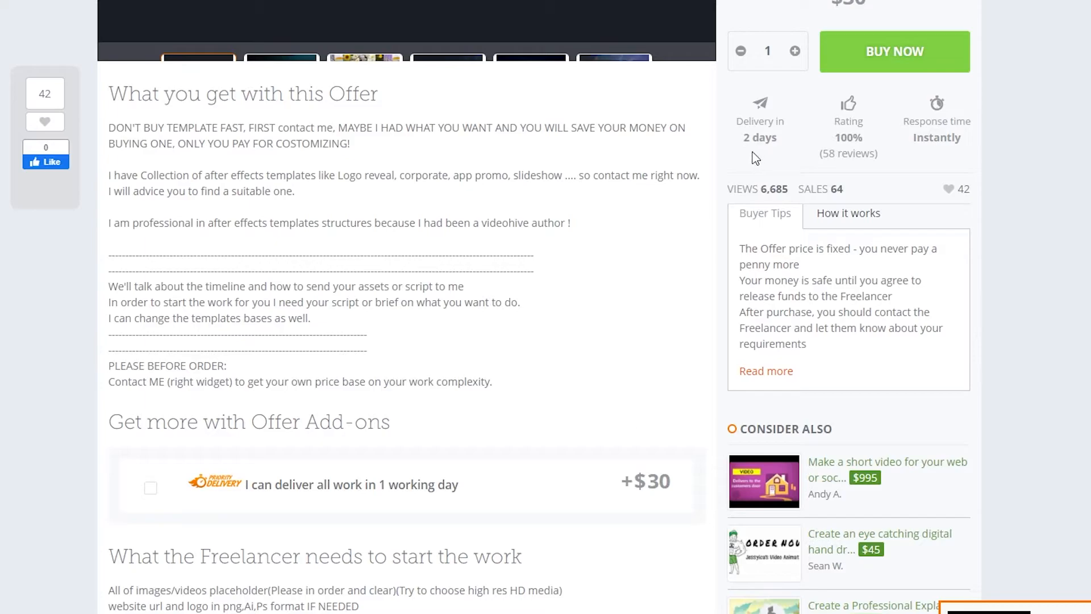
pyautogui.scroll(3)
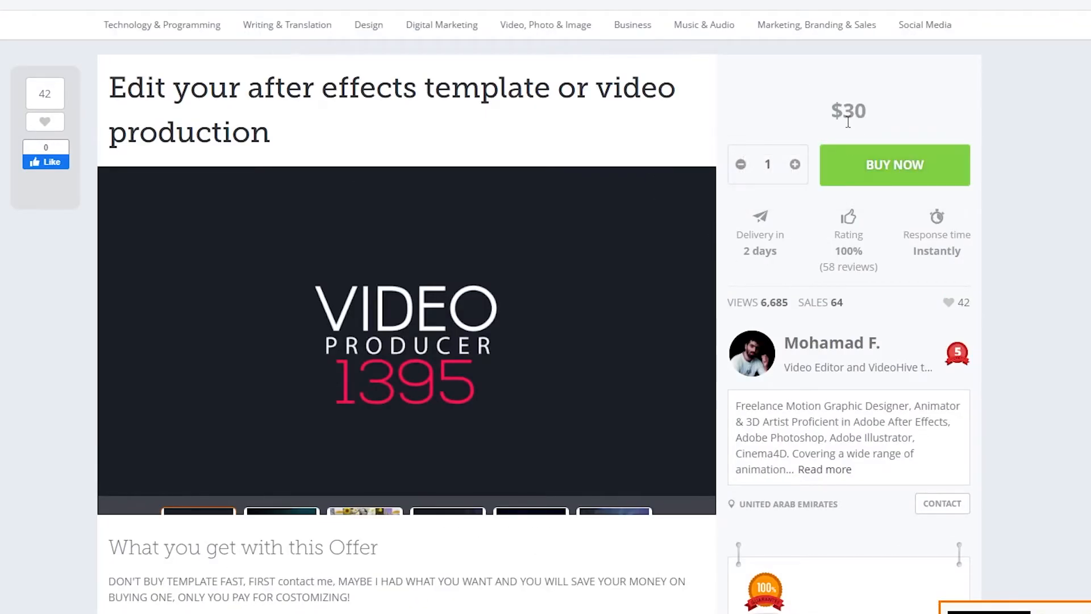
pyautogui.doubleClick(860, 112)
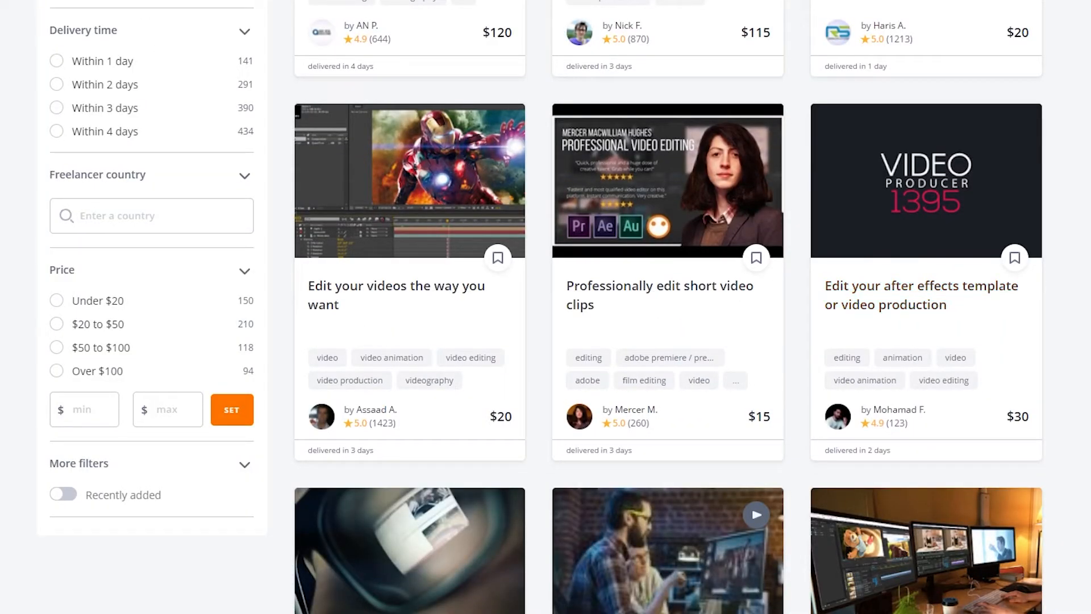
# Skim further down the video editing results list.
pyautogui.scroll(-3)
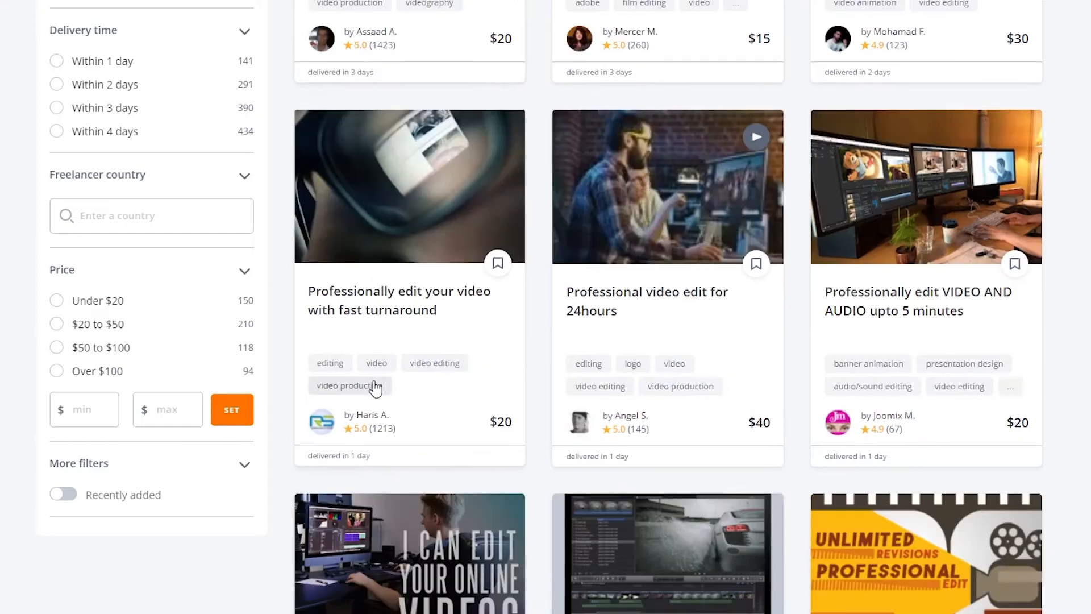
pyautogui.scroll(-3)
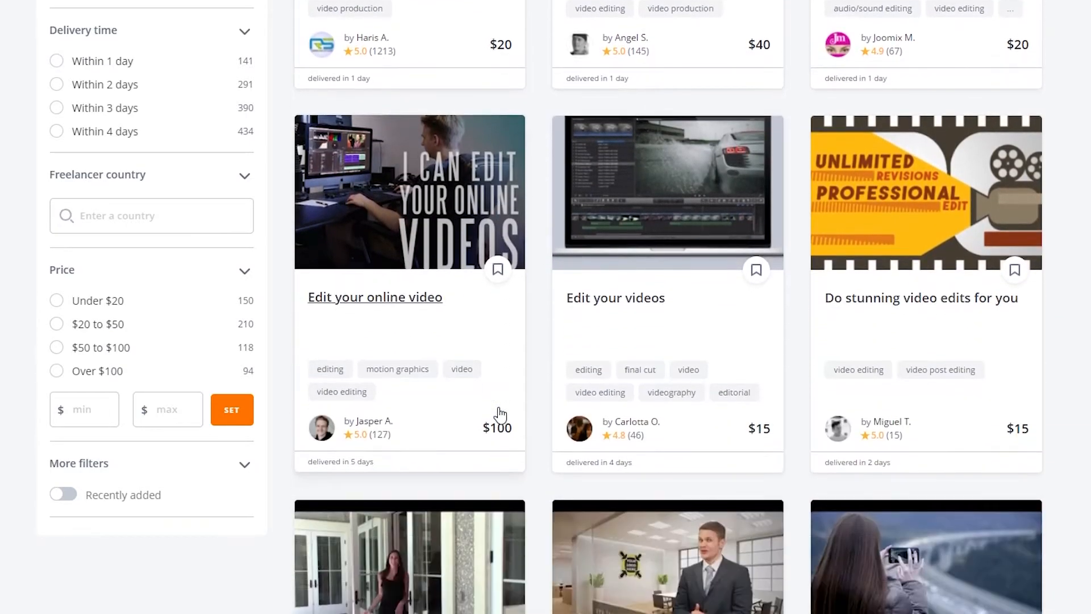
pyautogui.scroll(-3)
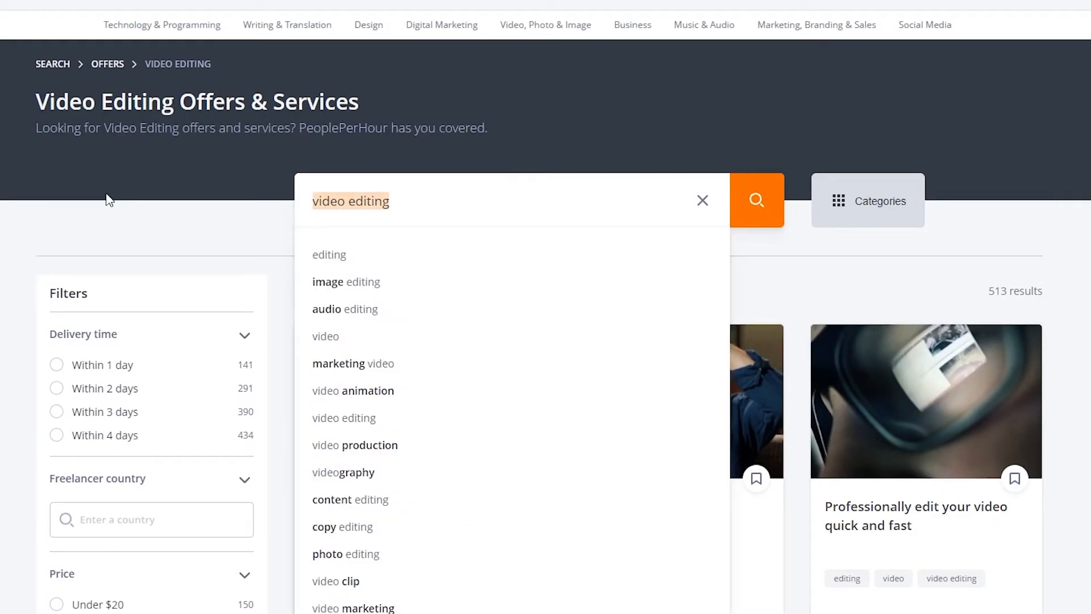
pyautogui.write('web designer')
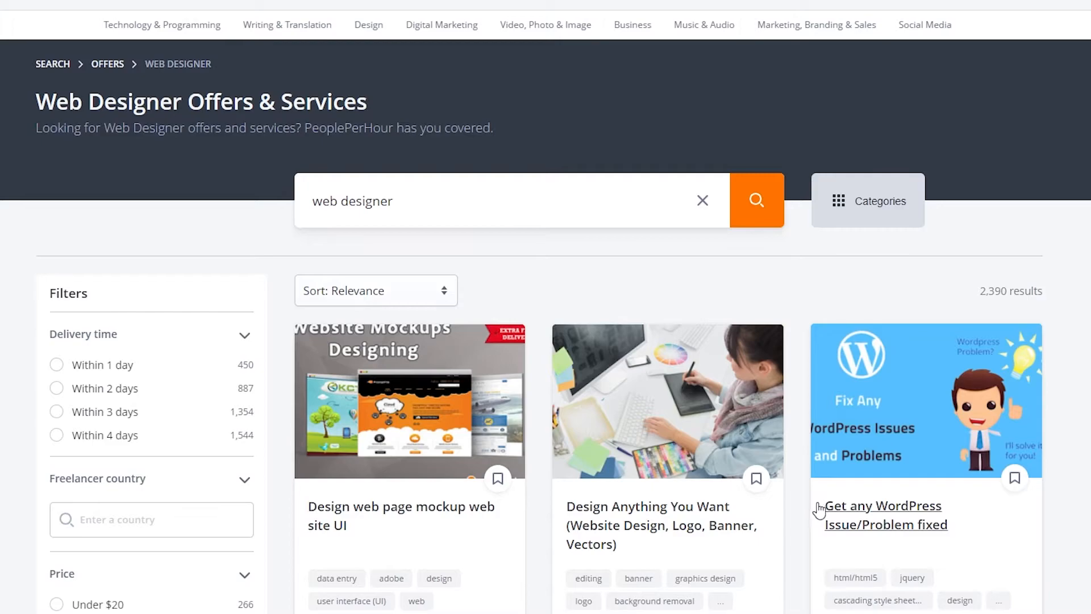
pyautogui.scroll(-3)
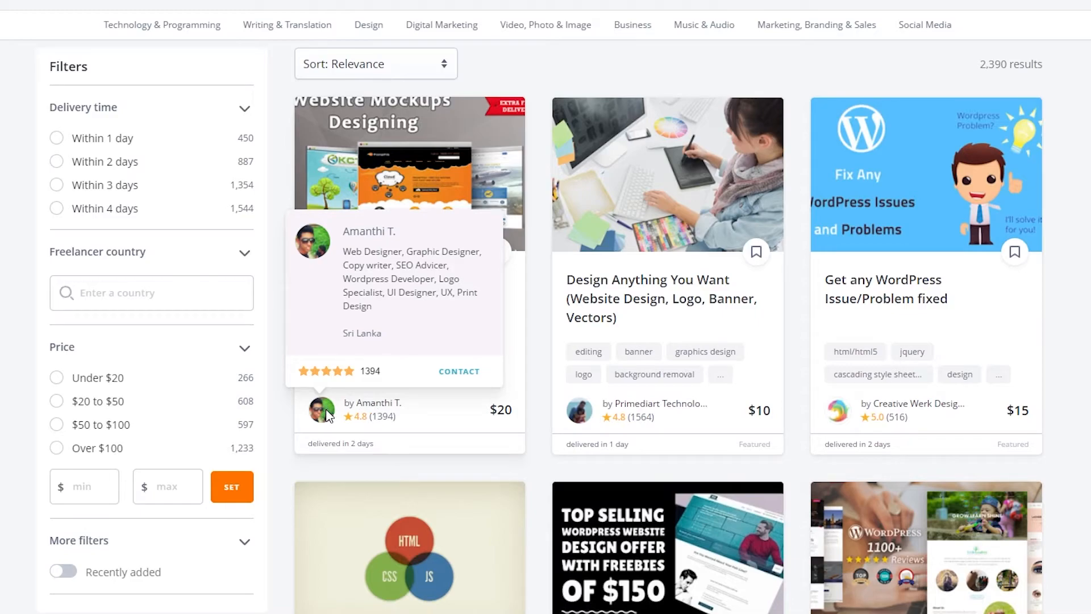
pyautogui.moveTo(387, 314)
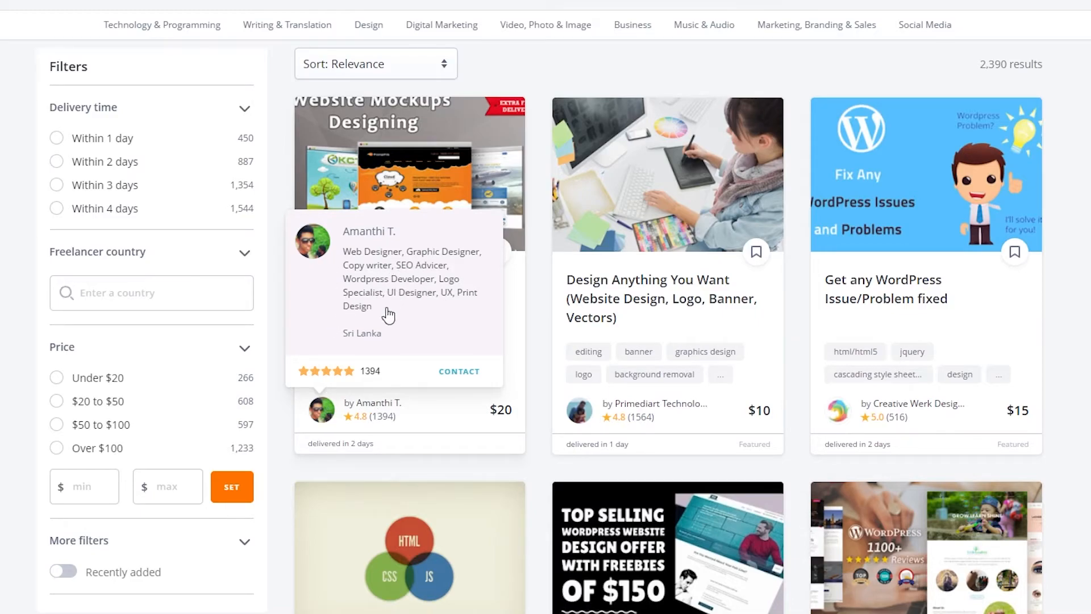
pyautogui.click(409, 174)
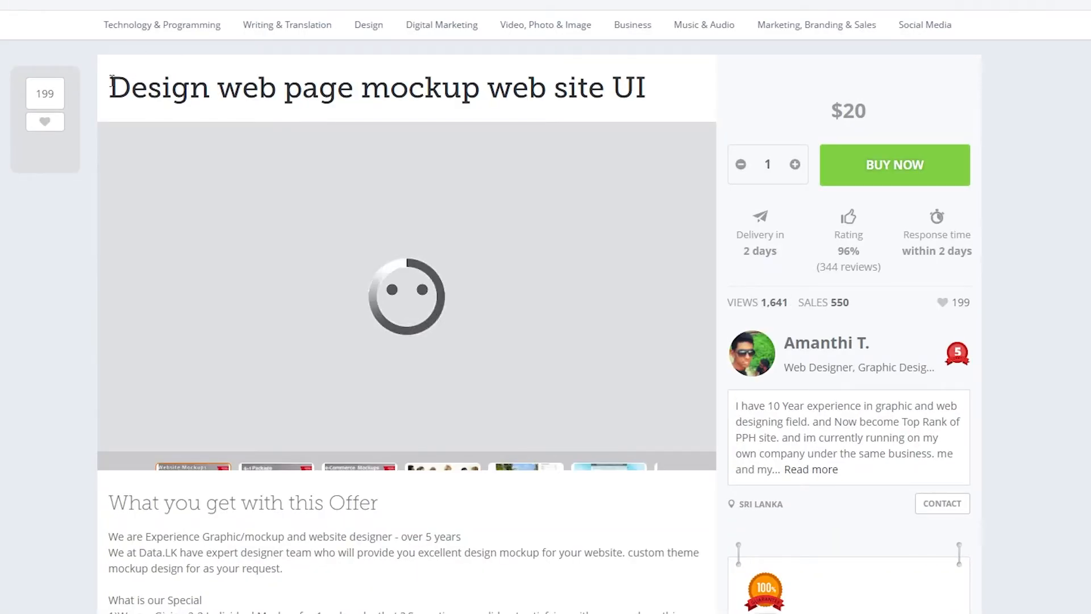
# Read Amanthi's full About bio on the mockup offer, then close it.
pyautogui.scroll(-3)
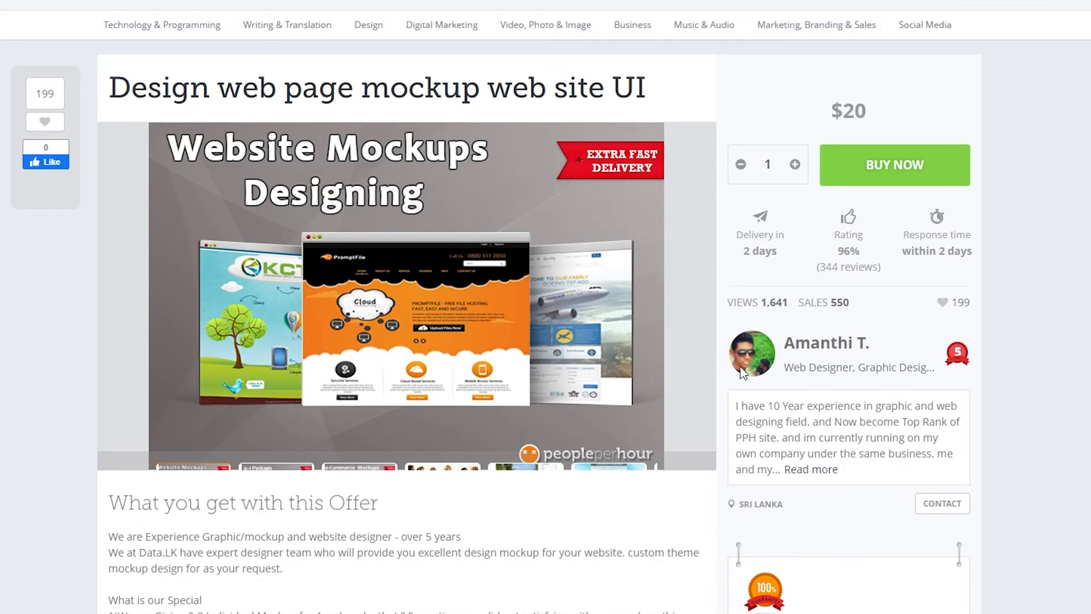
pyautogui.click(811, 470)
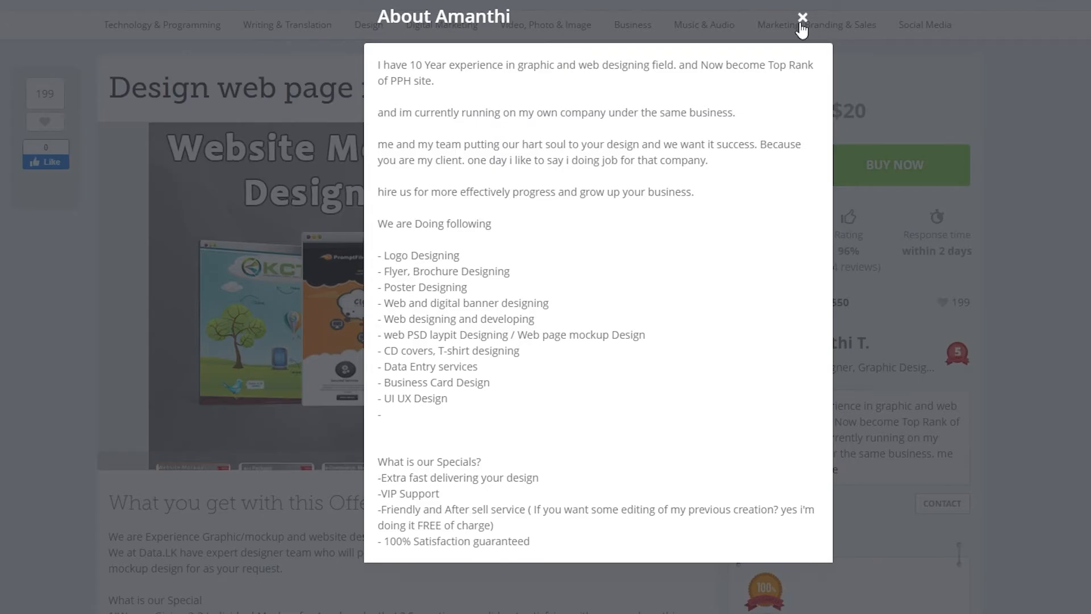
pyautogui.click(802, 17)
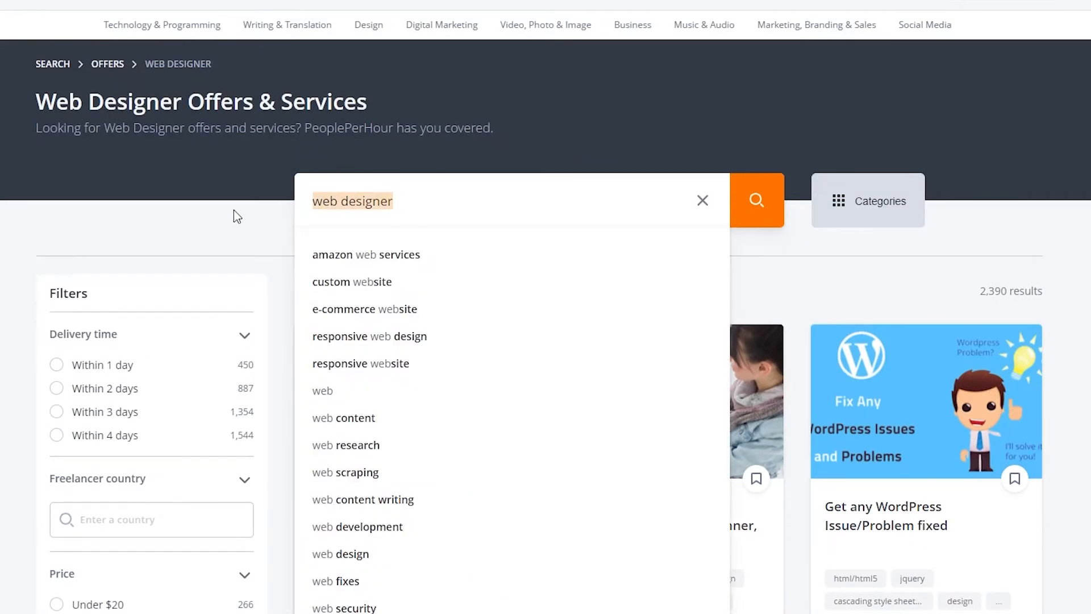
# Search PeoplePerHour offers for 'logo' using the logo design suggestion.
pyautogui.write('logo')
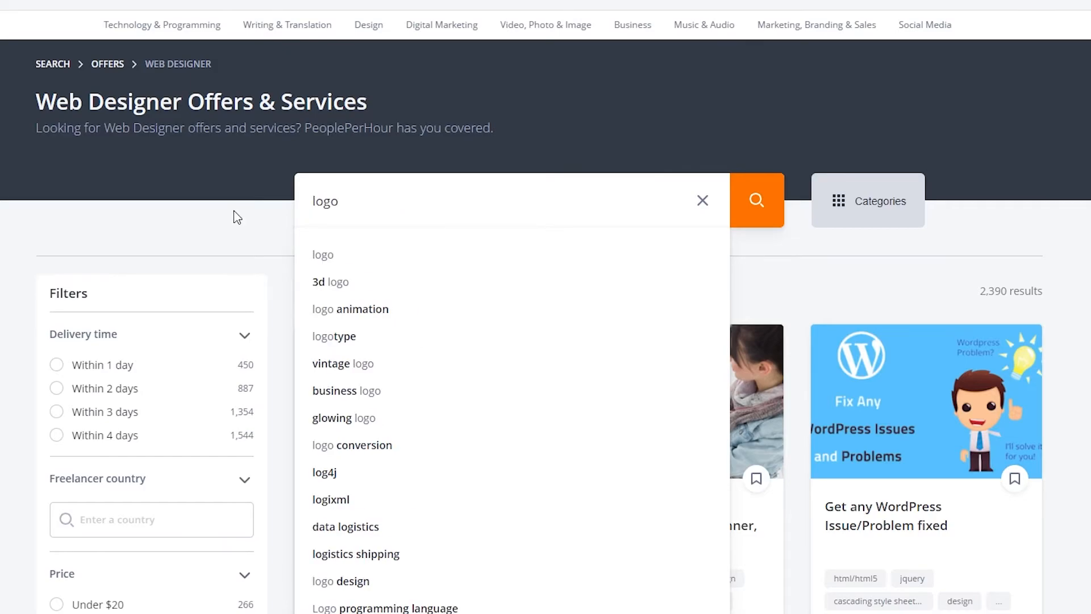
pyautogui.click(341, 581)
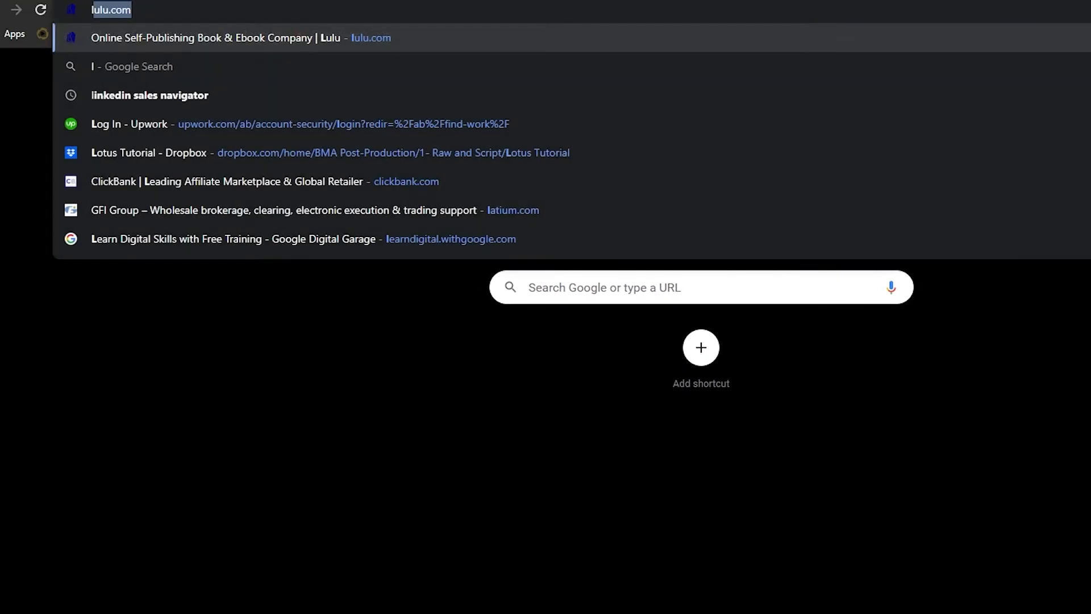
# Search 'logo maker free' from the address bar to reach Namecheap's Free Logo Maker.
pyautogui.write('logo maker f')
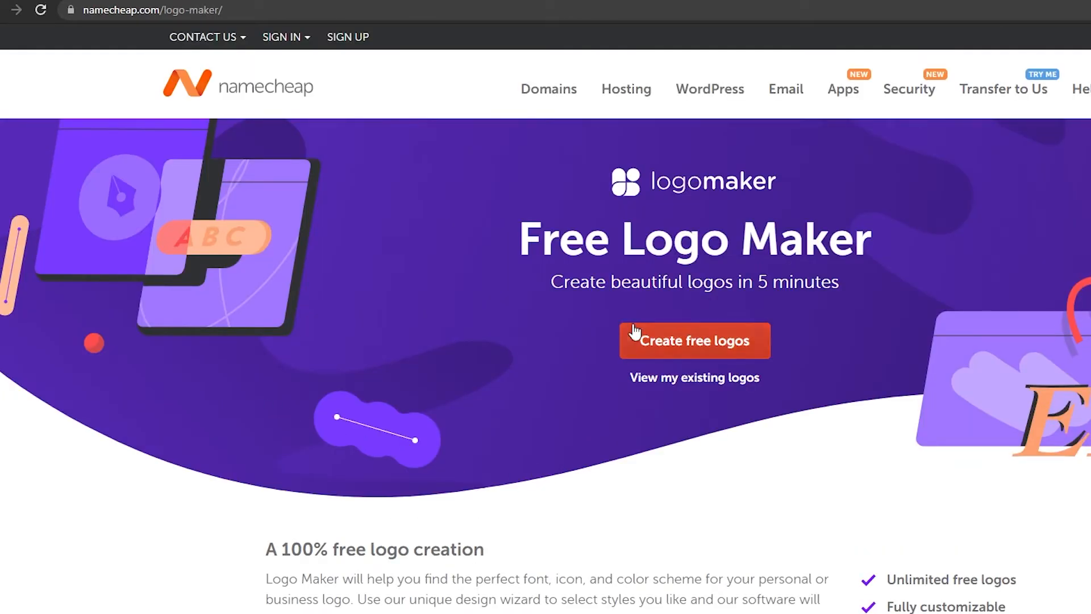
# Start a free logo with the company name 'smallwood' and continue to the style questions.
pyautogui.click(693, 340)
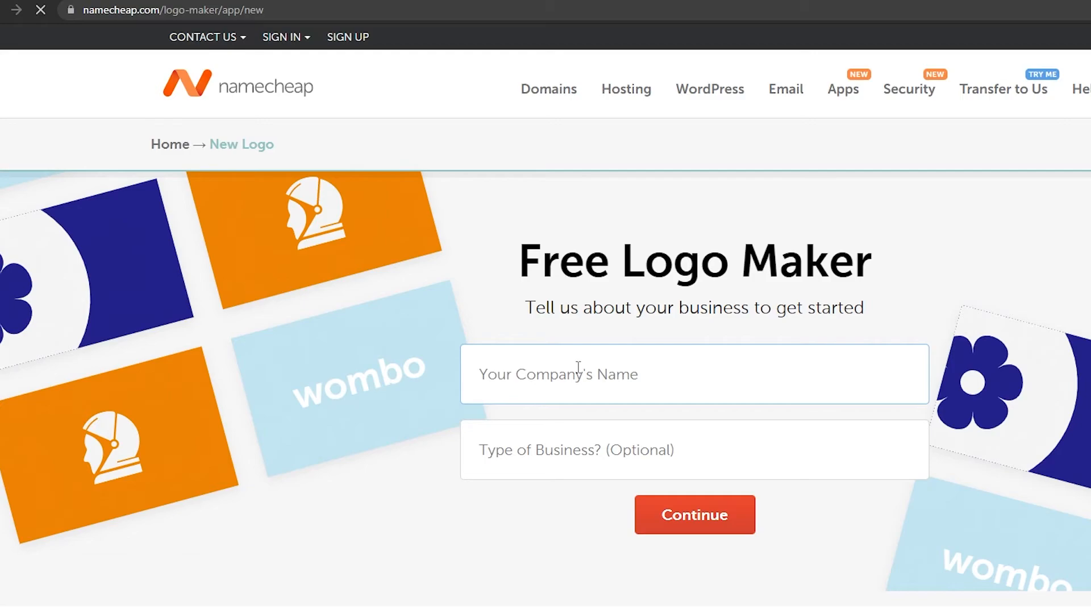
pyautogui.write('smallwood')
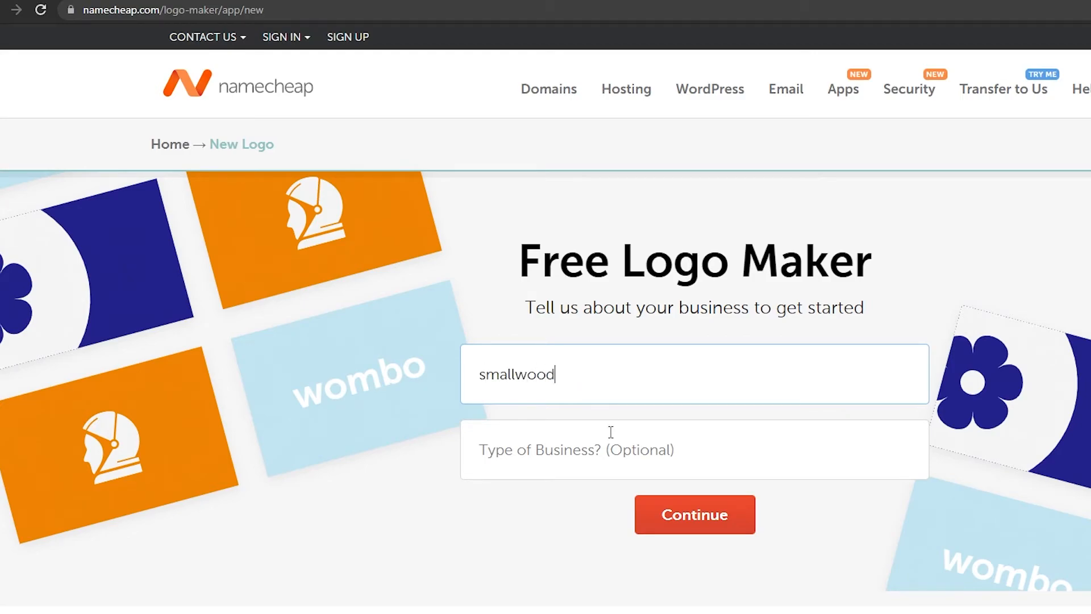
pyautogui.click(693, 514)
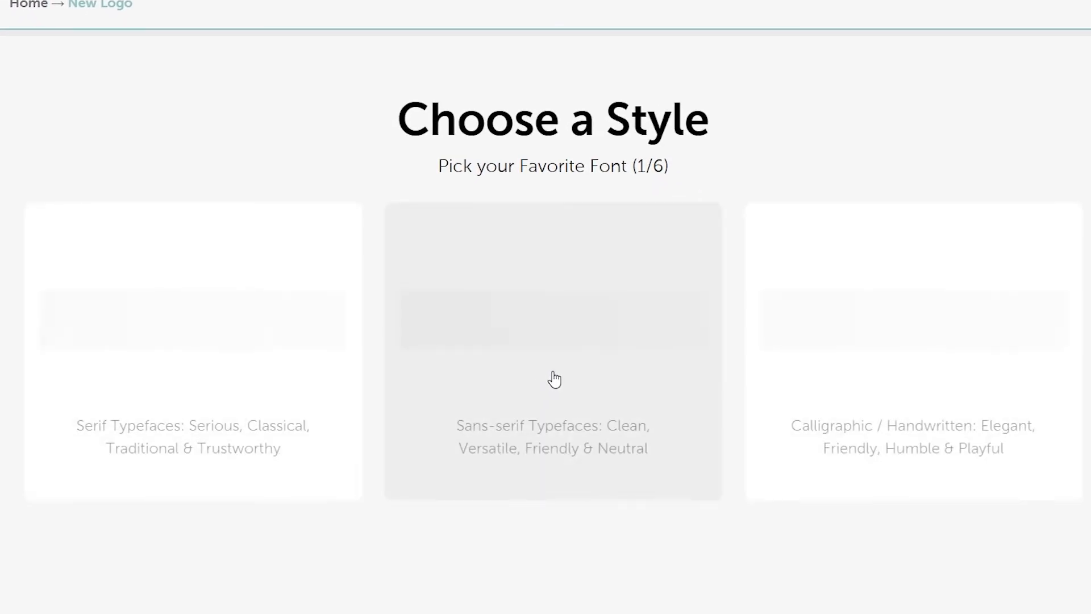
# Choose a sans-serif, geometric/organic typeface and a colour palette for the logo.
pyautogui.click(552, 352)
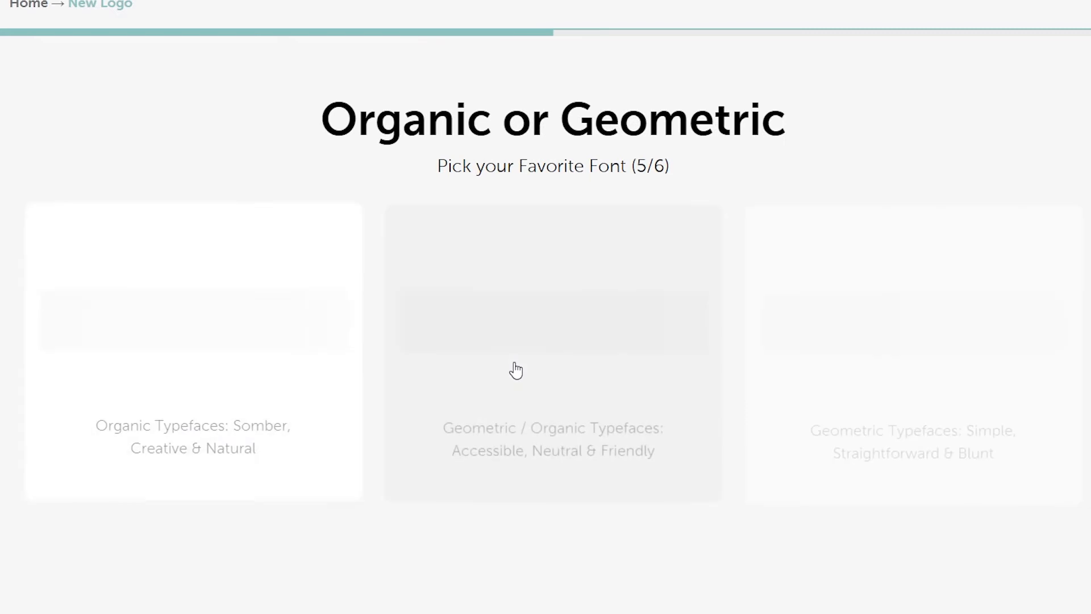
pyautogui.click(552, 351)
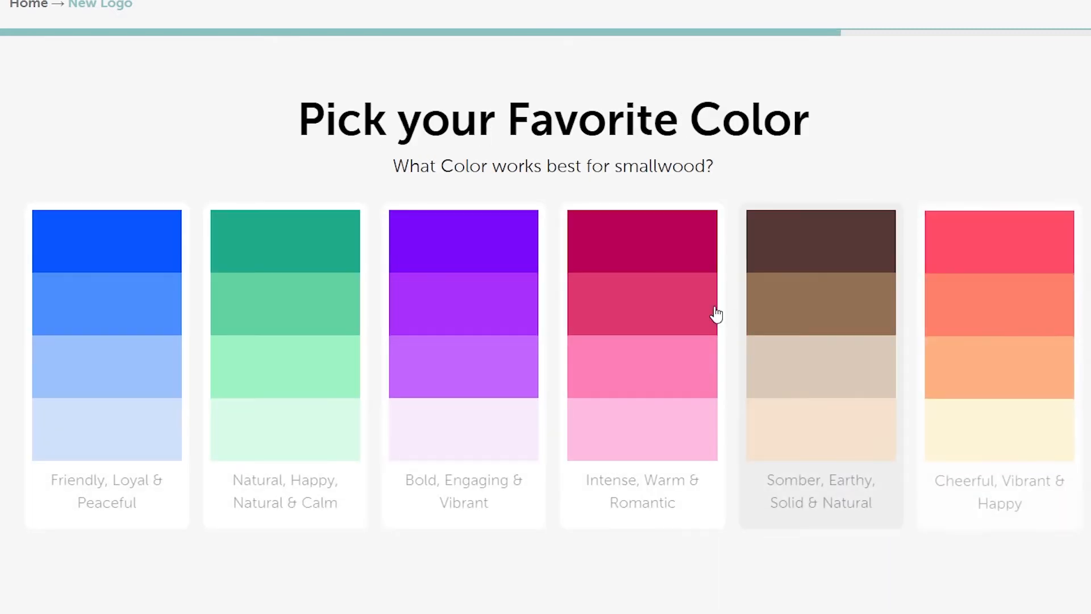
pyautogui.click(641, 313)
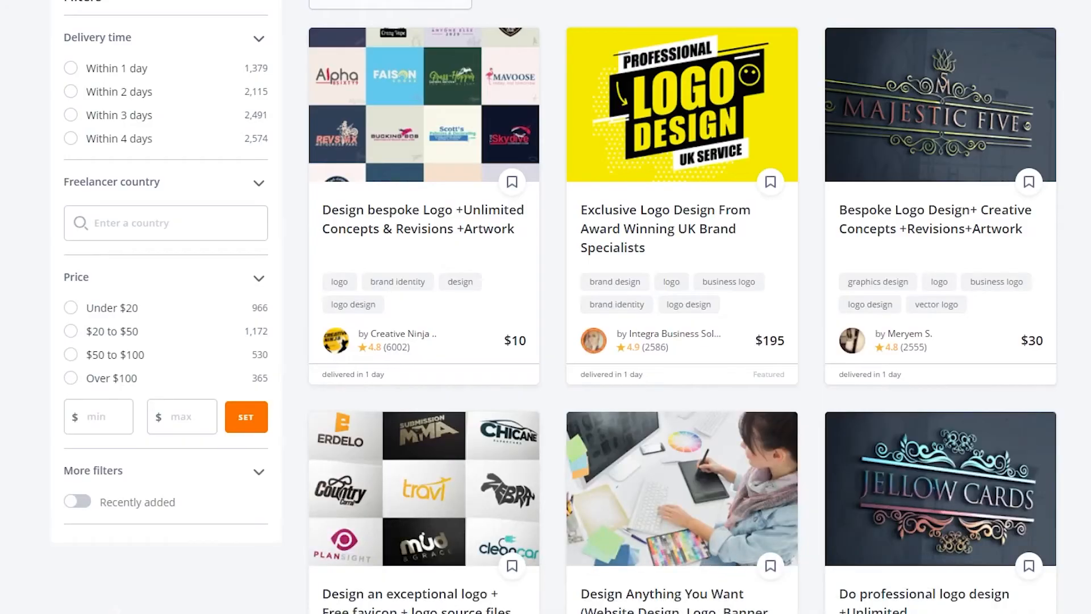
pyautogui.moveTo(423, 218)
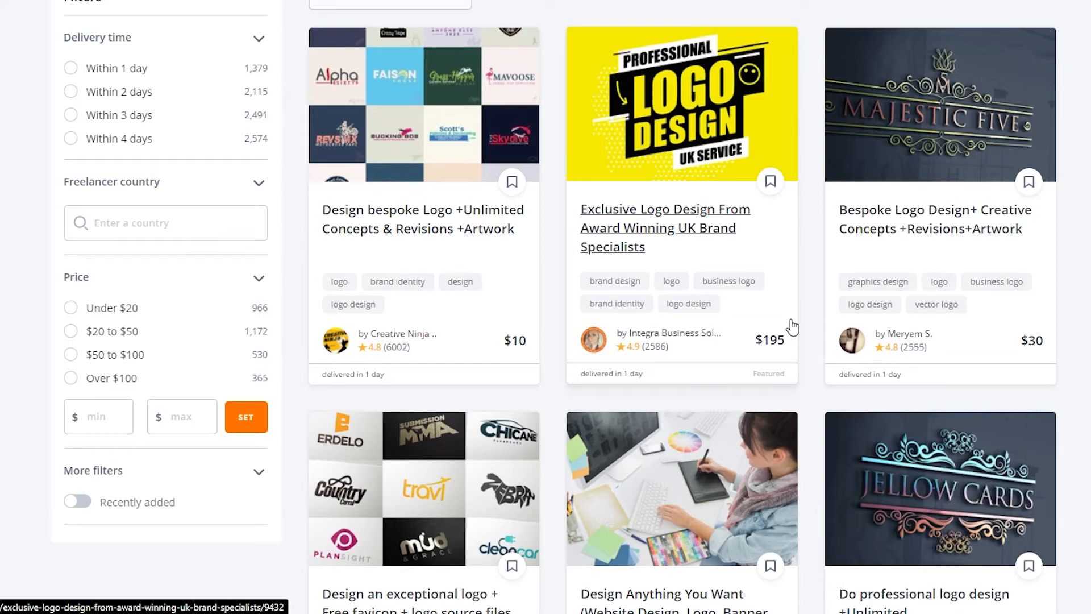
pyautogui.moveTo(728, 255)
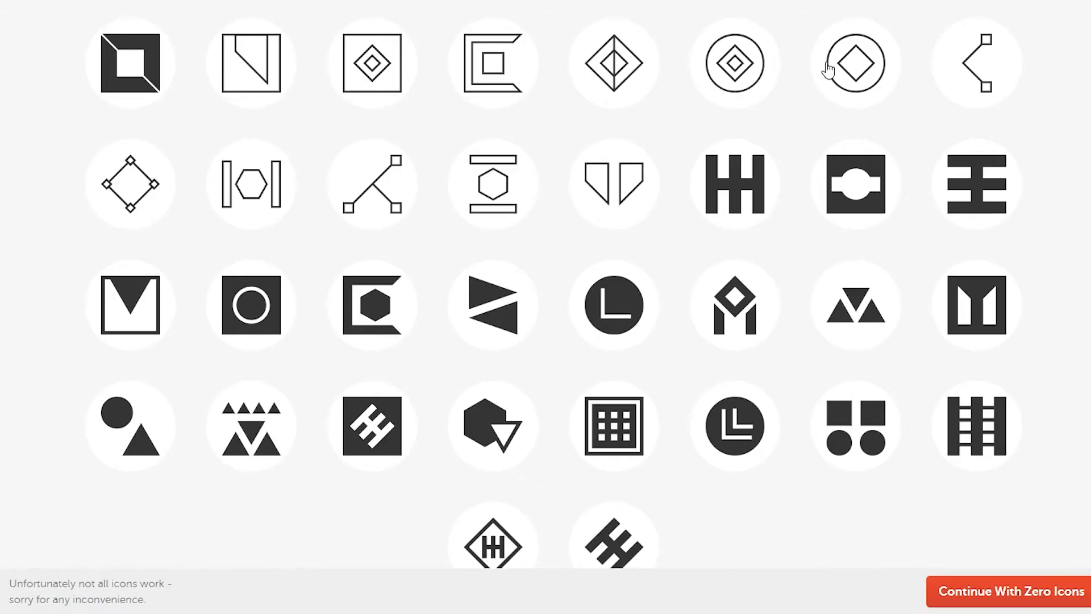
# Choose a geometric icon for the smallwood logo.
pyautogui.click(1008, 591)
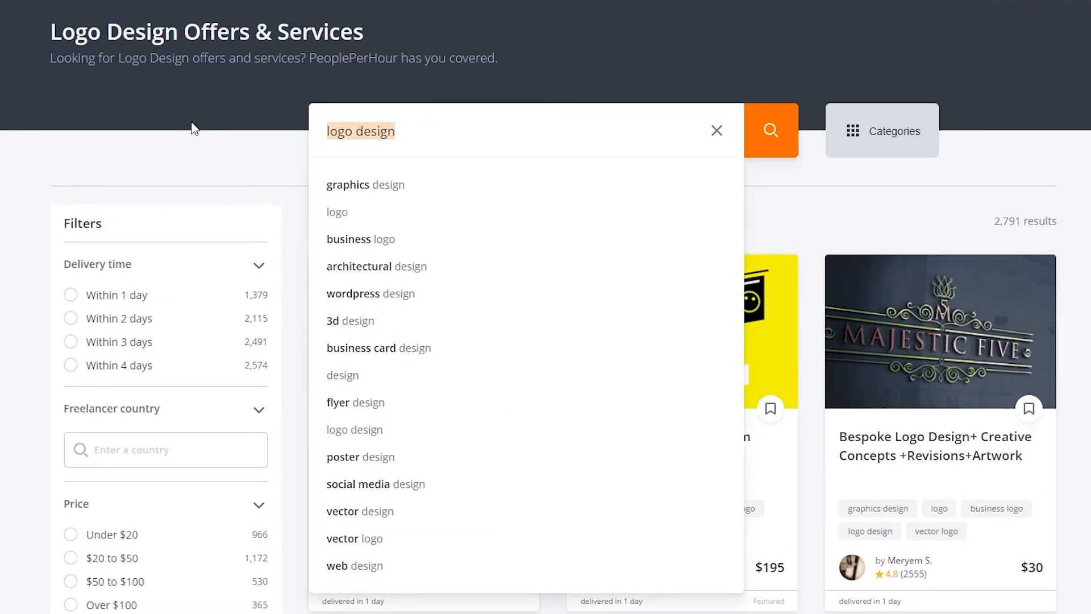
# Search PeoplePerHour for 'background removal' offers and scan the results.
pyautogui.write('background removal')
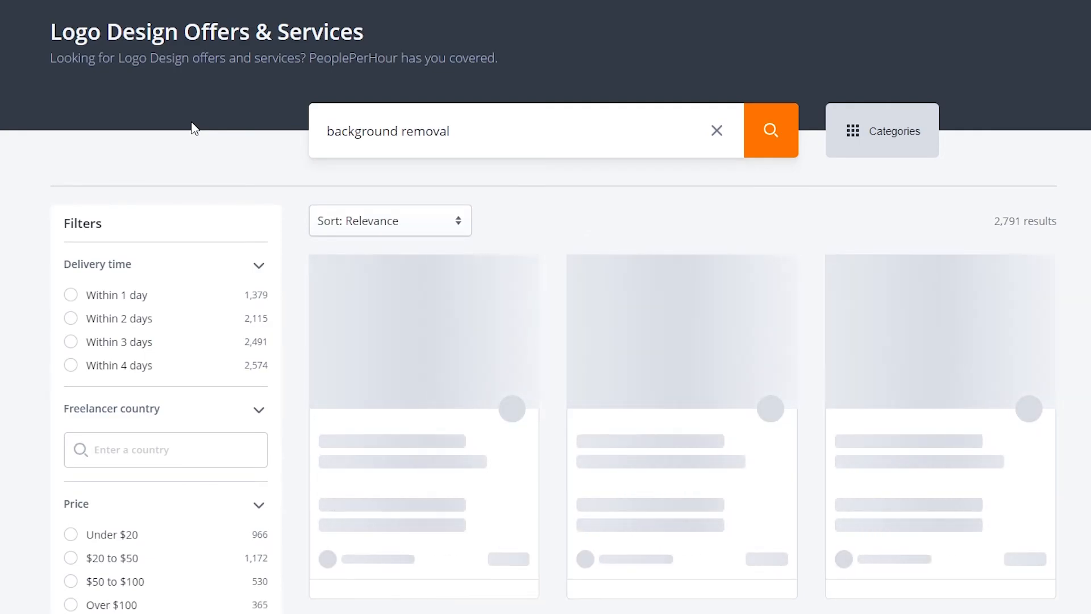
pyautogui.click(770, 129)
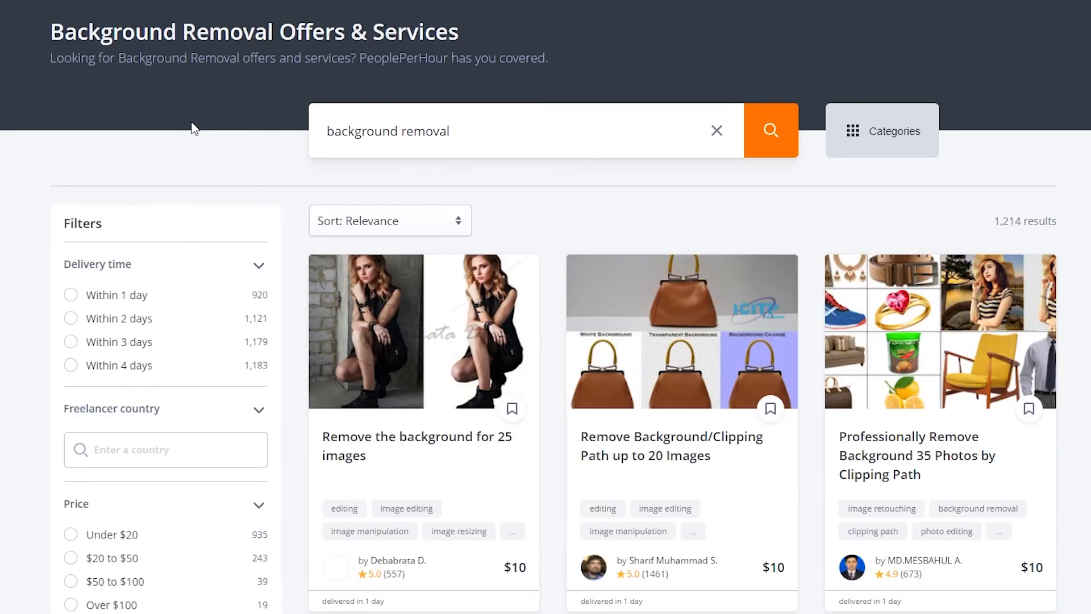
pyautogui.scroll(-3)
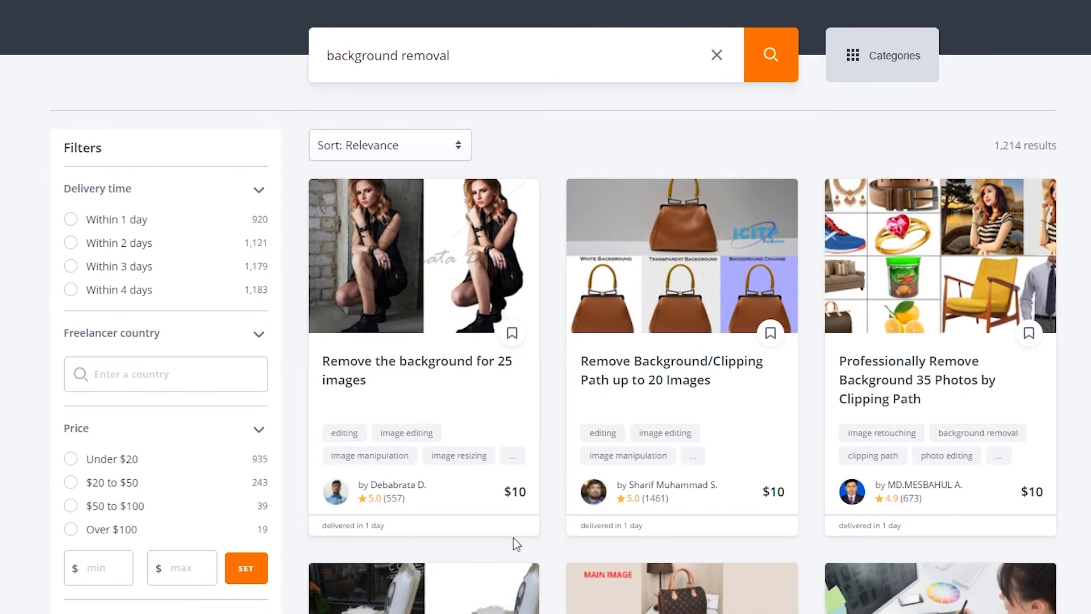
pyautogui.moveTo(393, 187)
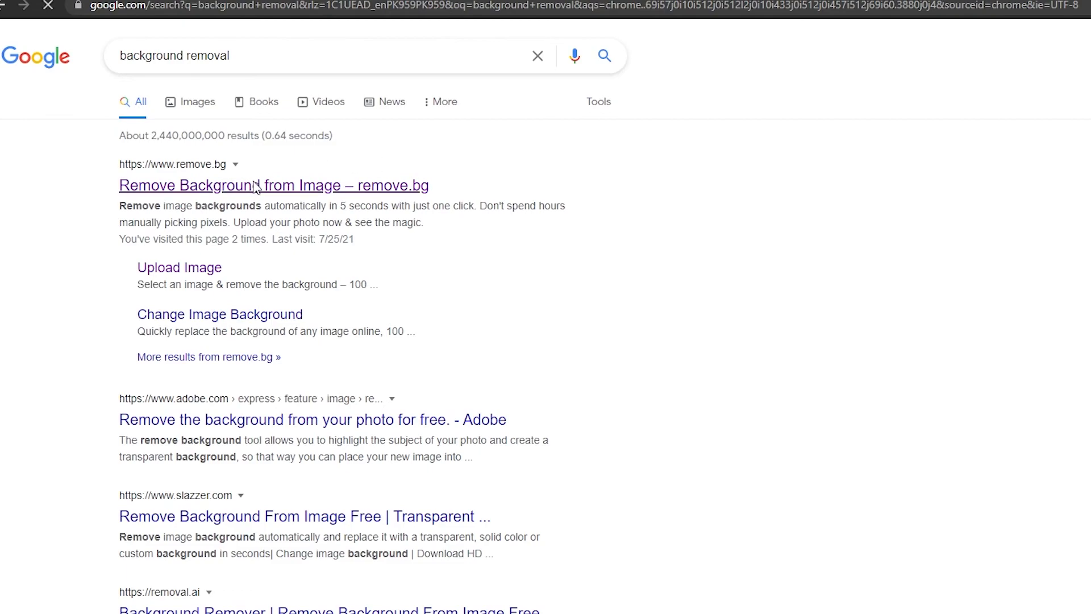
# Open remove.bg from the Google results for background removal.
pyautogui.click(273, 186)
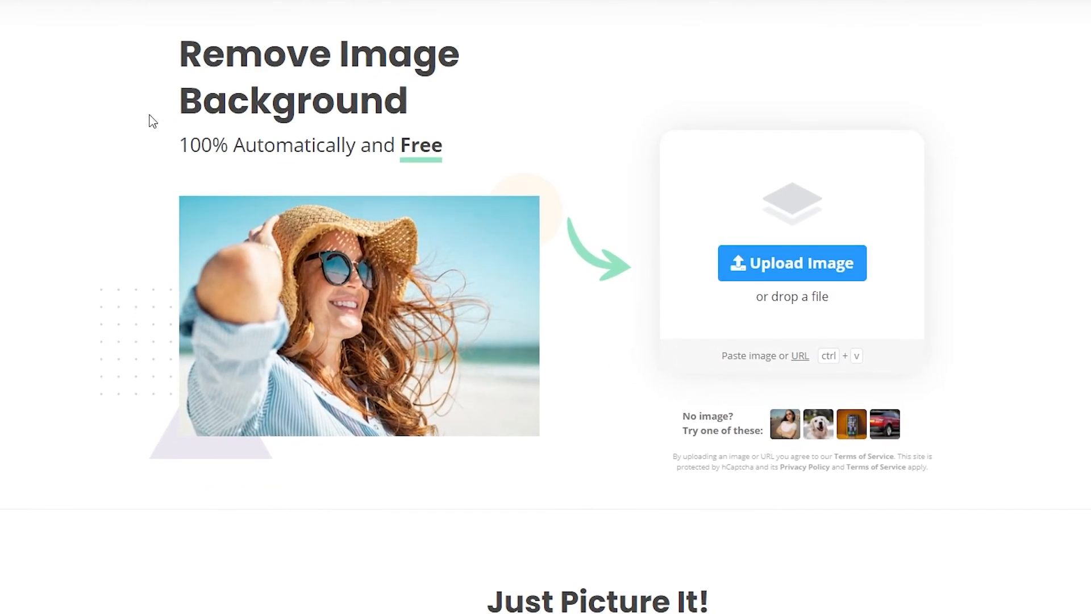
# Upload the microphone photo to remove.bg and view its removed-background result.
pyautogui.click(792, 263)
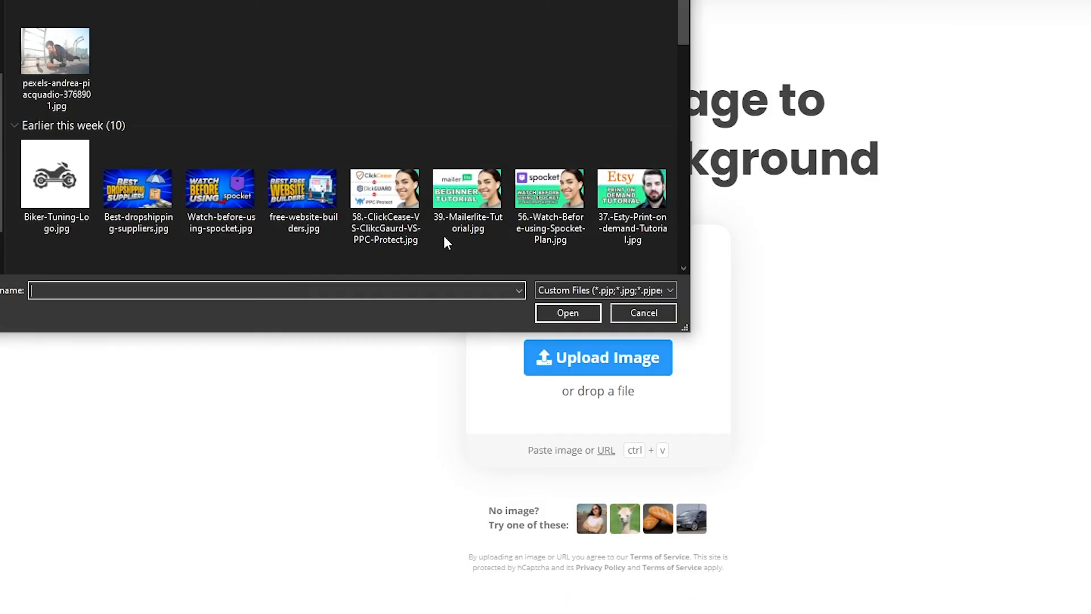
pyautogui.scroll(-3)
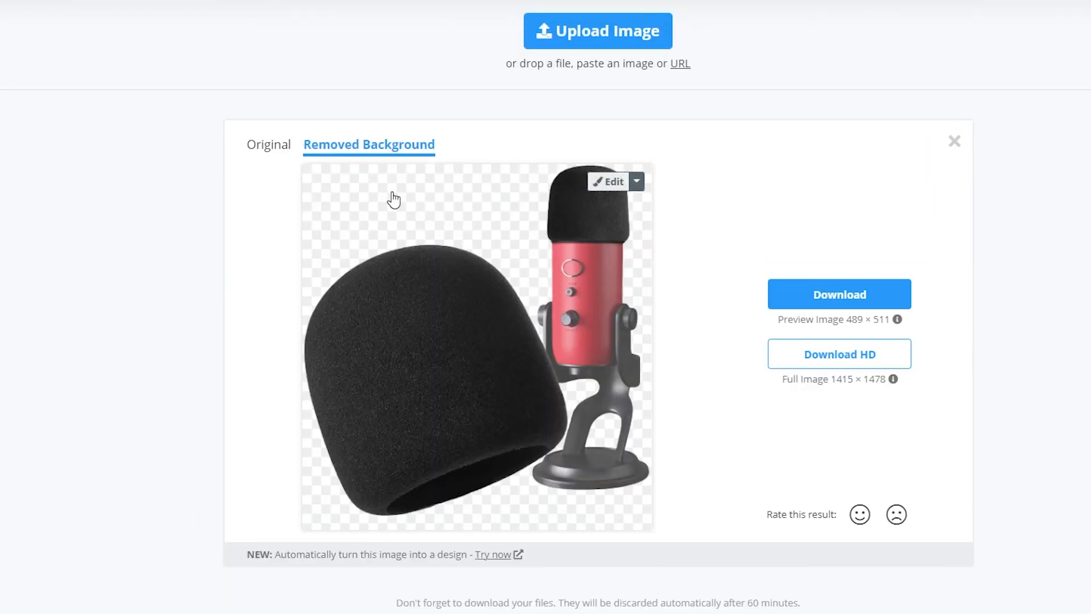
pyautogui.moveTo(665, 14)
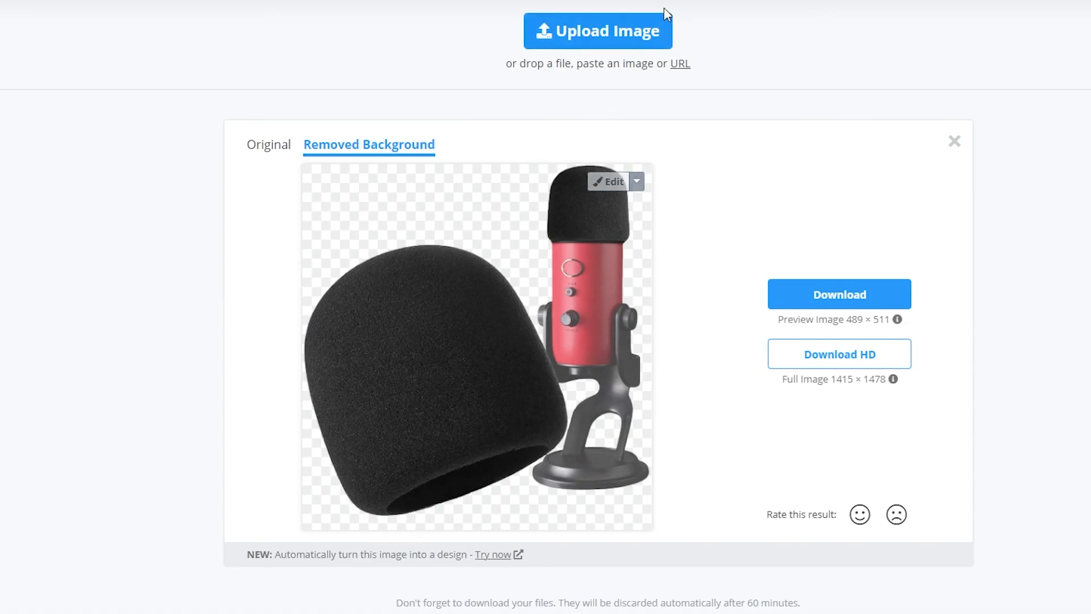
pyautogui.moveTo(666, 249)
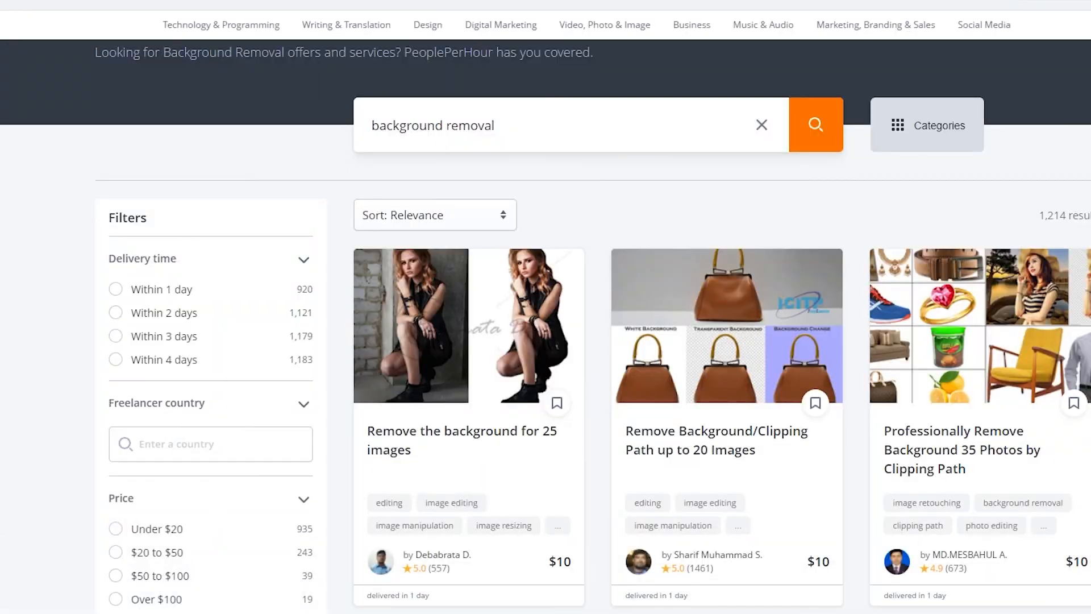
pyautogui.moveTo(710, 425)
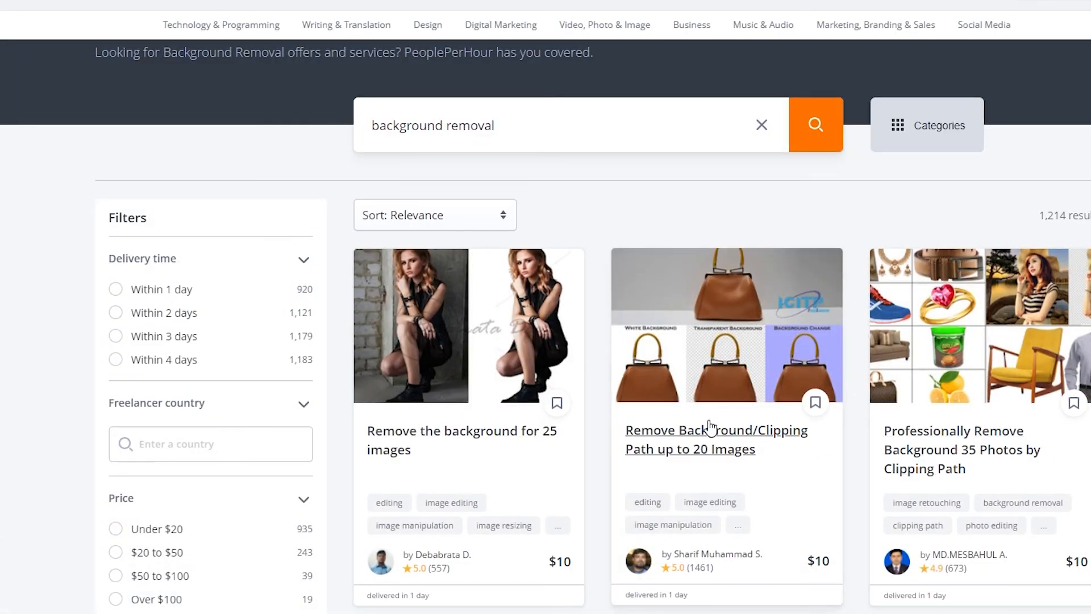